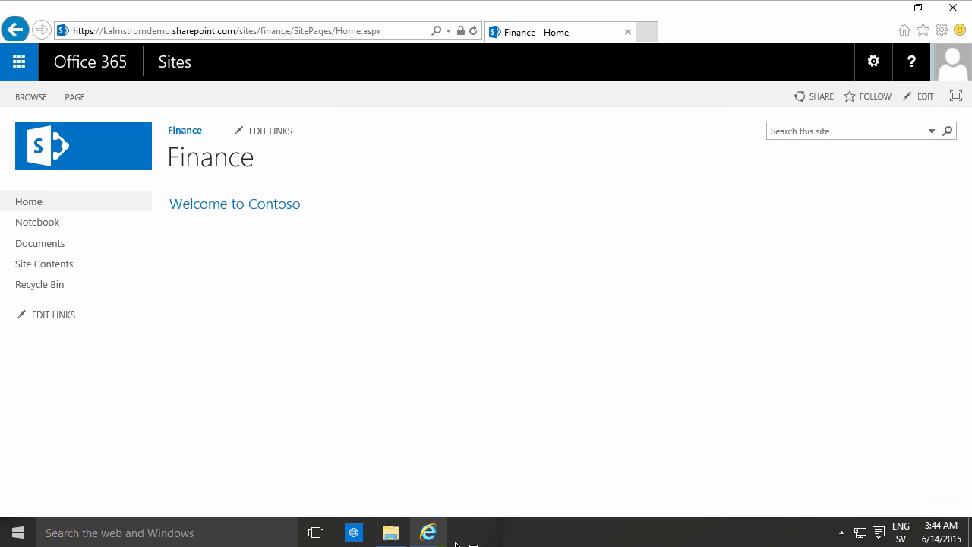
{"action": "mouse_move", "coordinate": [433, 422]}
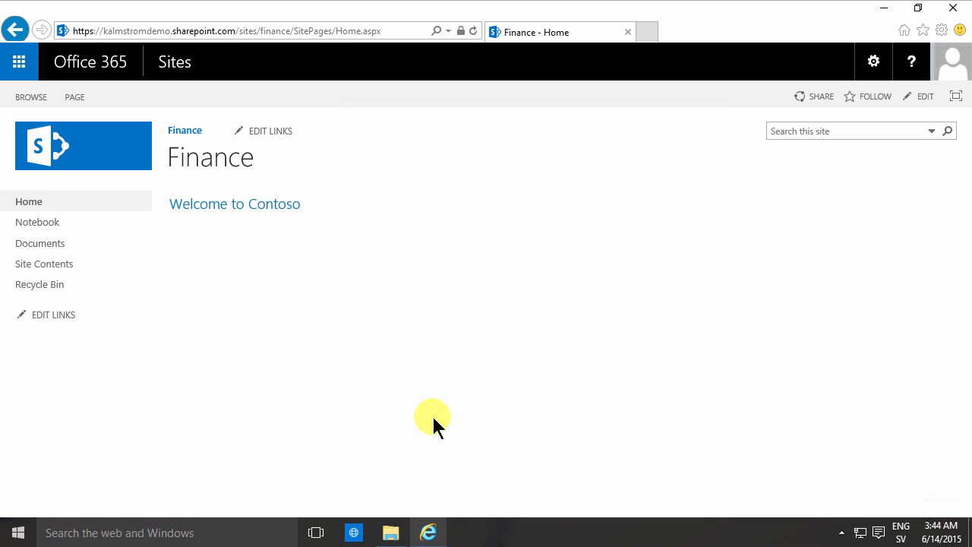
{"action": "mouse_move", "coordinate": [686, 216]}
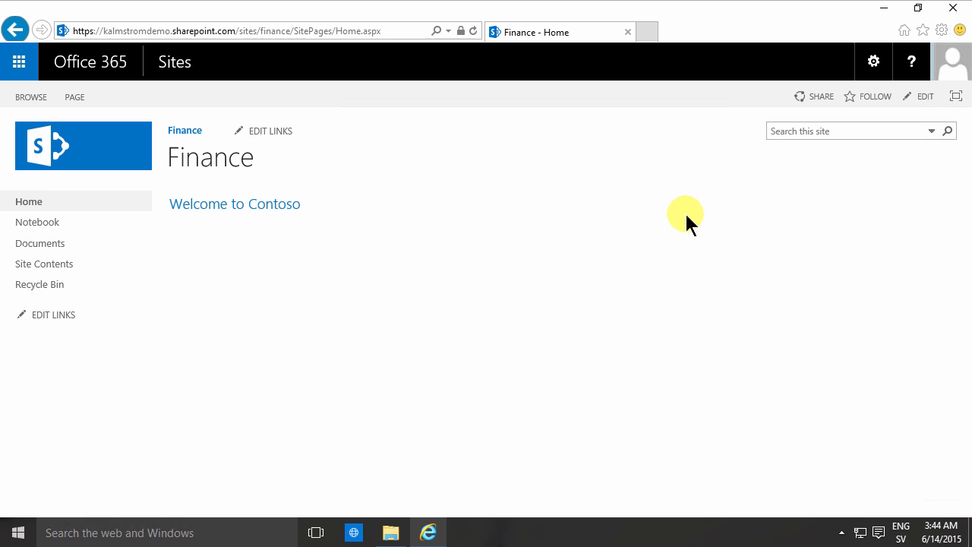
{"action": "mouse_move", "coordinate": [873, 61]}
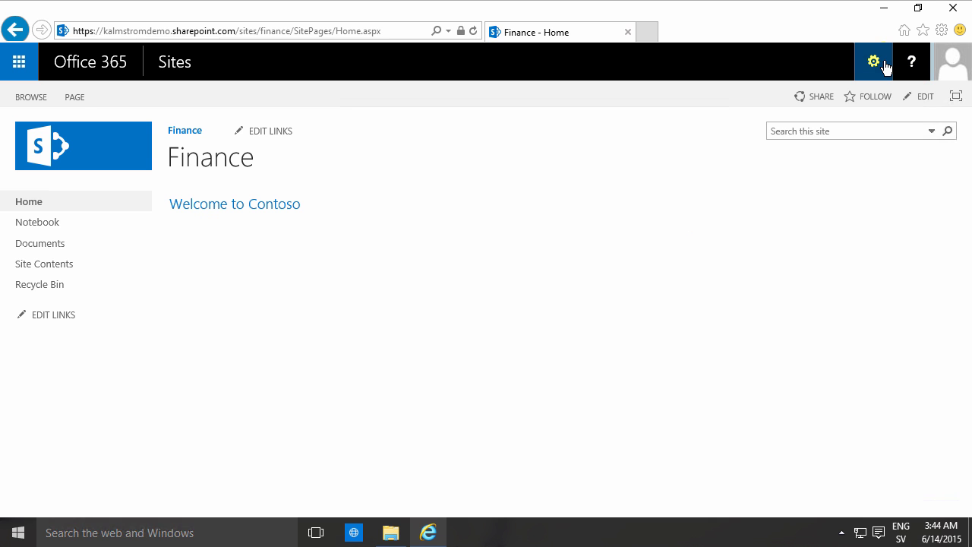
{"action": "mouse_move", "coordinate": [874, 61]}
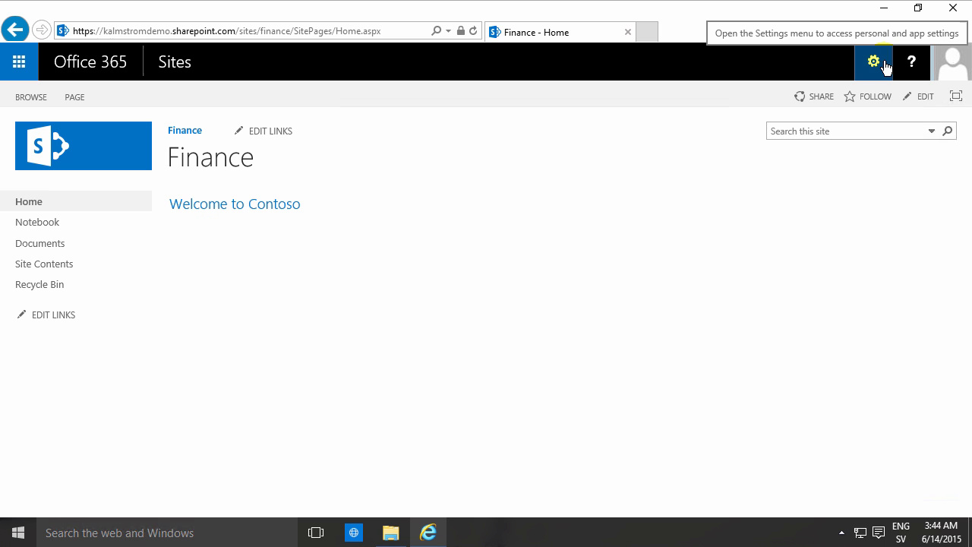
{"action": "mouse_move", "coordinate": [37, 222]}
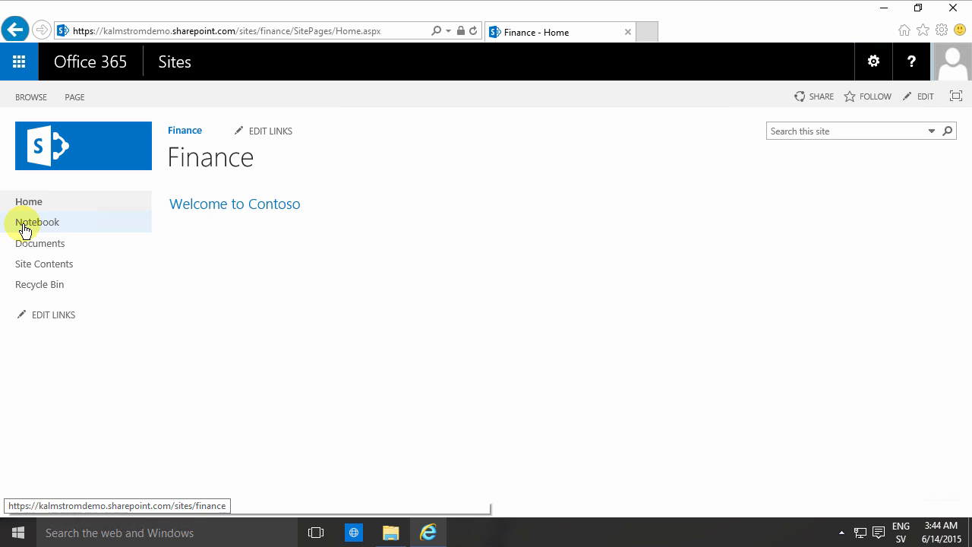
{"action": "mouse_move", "coordinate": [29, 201]}
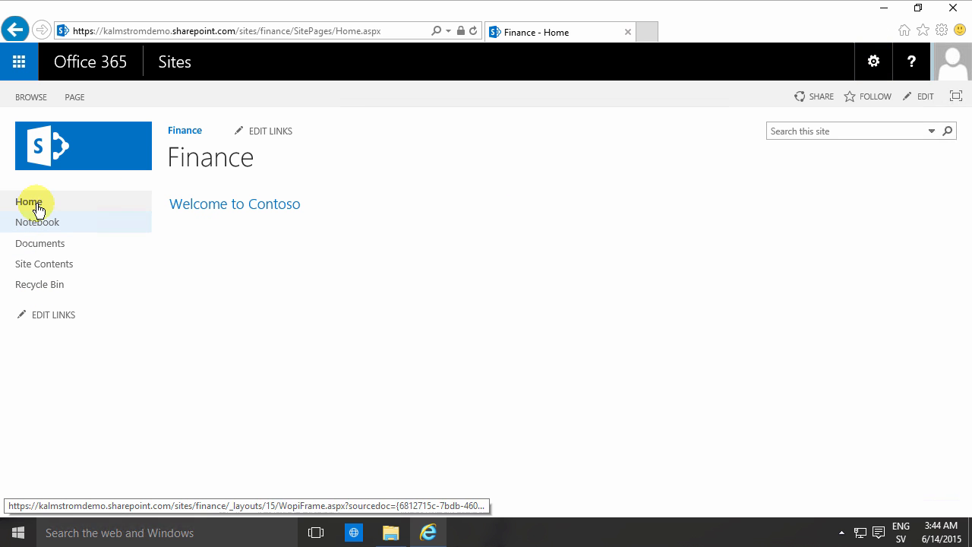
{"action": "mouse_move", "coordinate": [252, 185]}
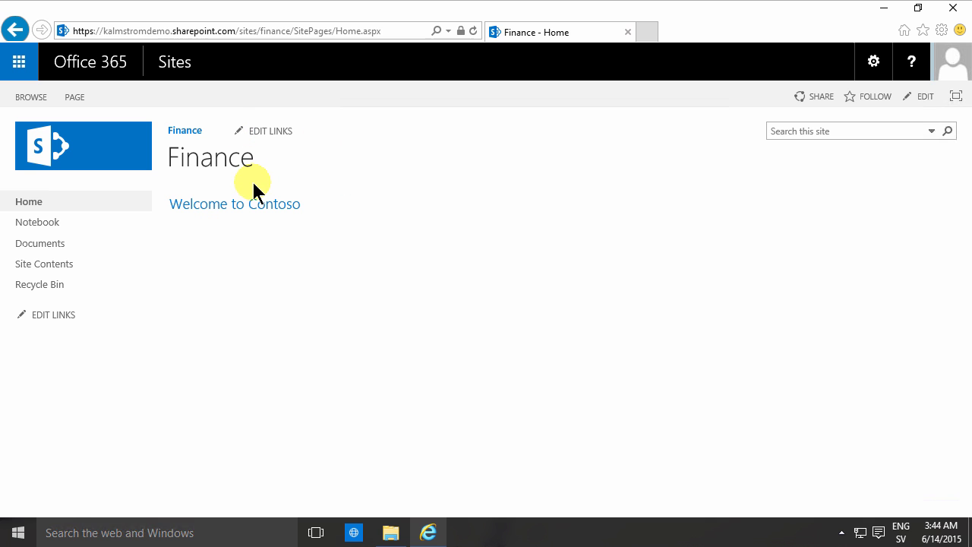
{"action": "mouse_move", "coordinate": [274, 198]}
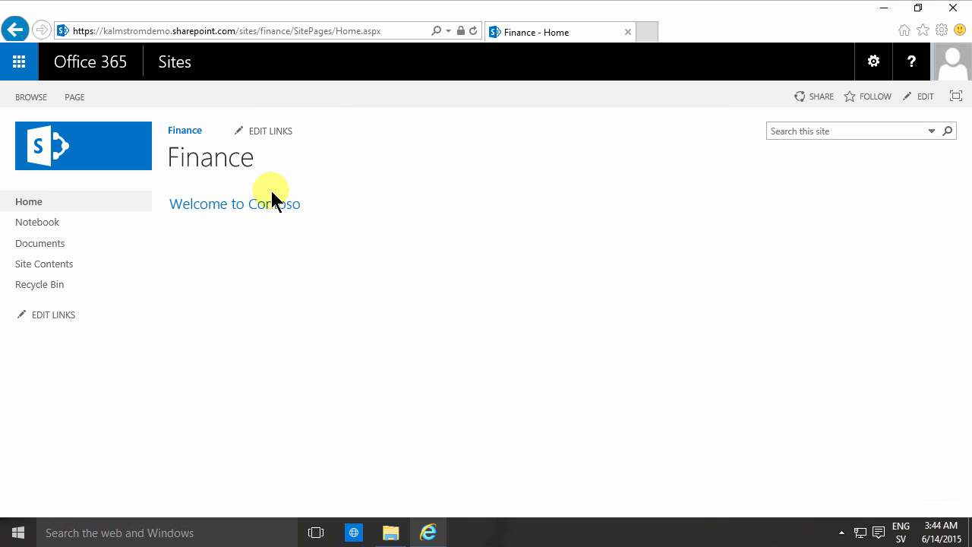
{"action": "mouse_move", "coordinate": [923, 98]}
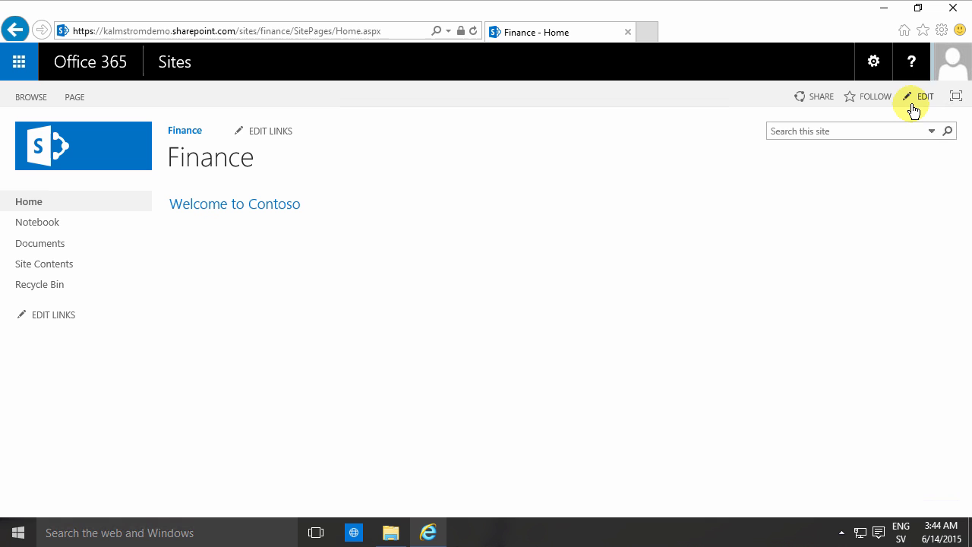
{"action": "mouse_move", "coordinate": [905, 97]}
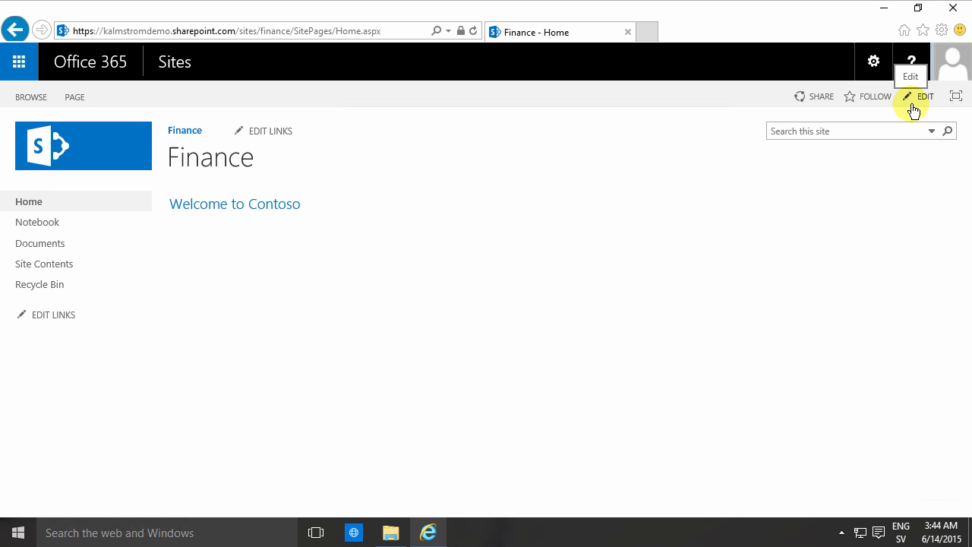
{"action": "mouse_move", "coordinate": [919, 104]}
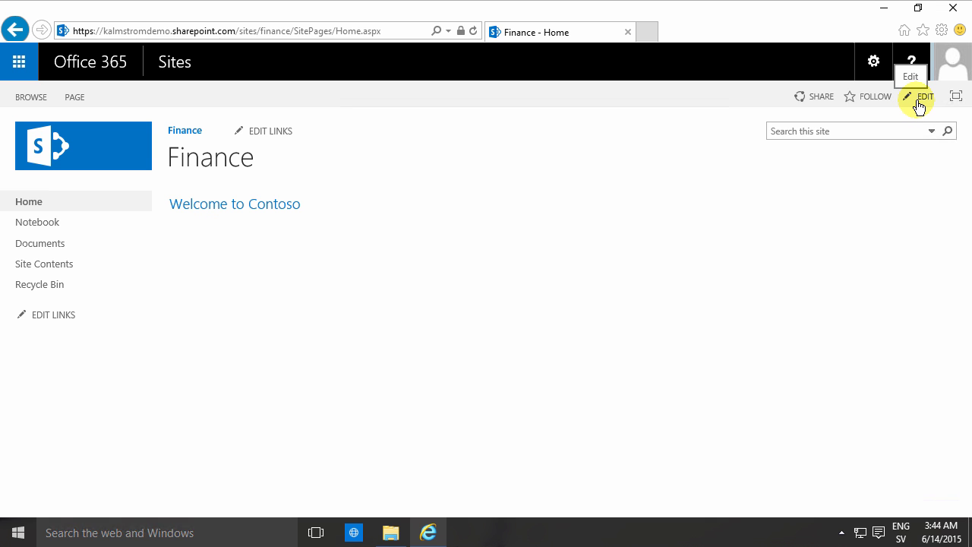
{"action": "mouse_move", "coordinate": [920, 104]}
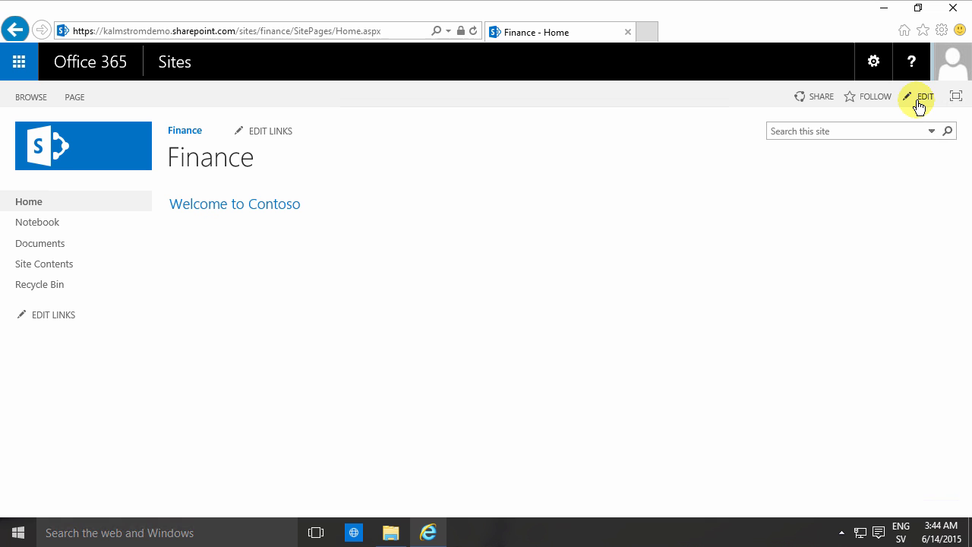
{"action": "mouse_move", "coordinate": [911, 95]}
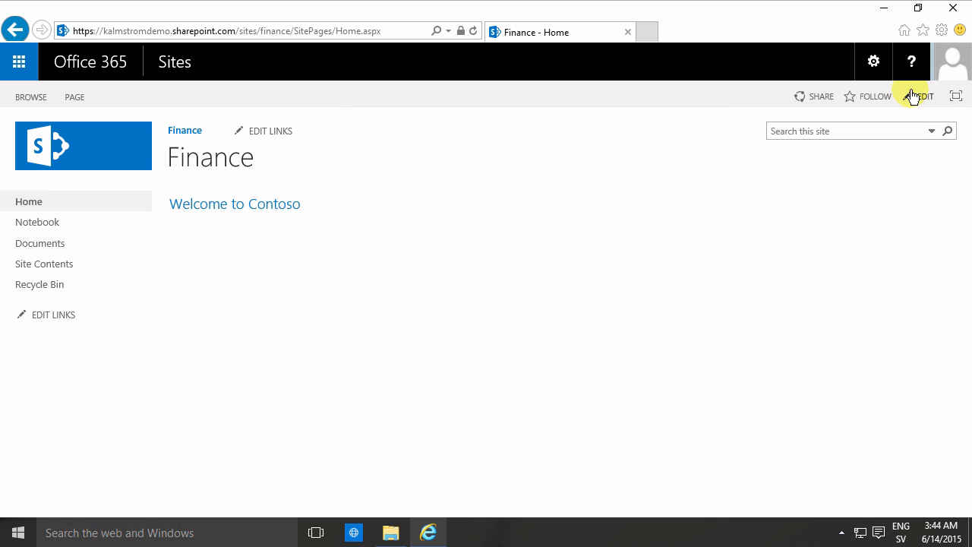
Edit the Finance home page and show the link insertion choices From SharePoint and From Address
{"action": "left_click", "coordinate": [923, 96]}
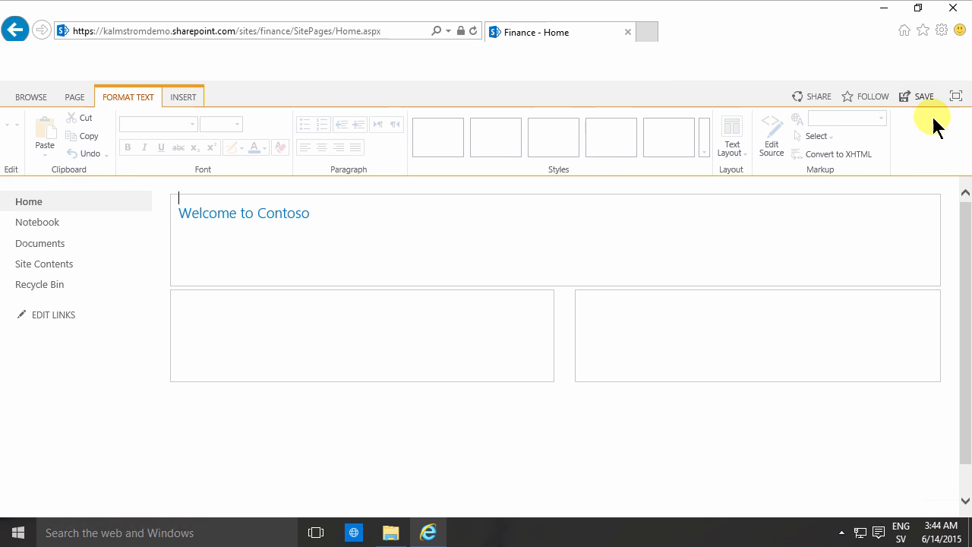
{"action": "left_click", "coordinate": [243, 212]}
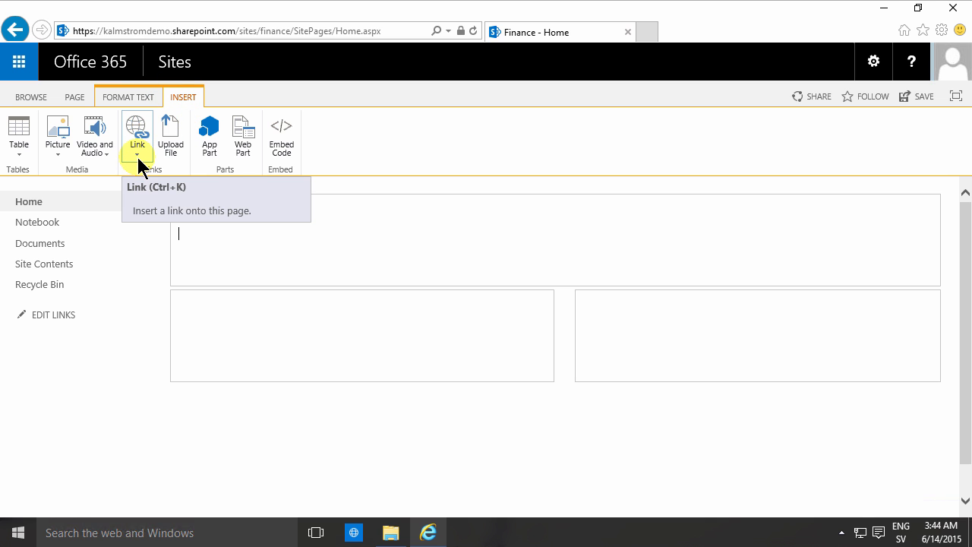
{"action": "left_click", "coordinate": [137, 157]}
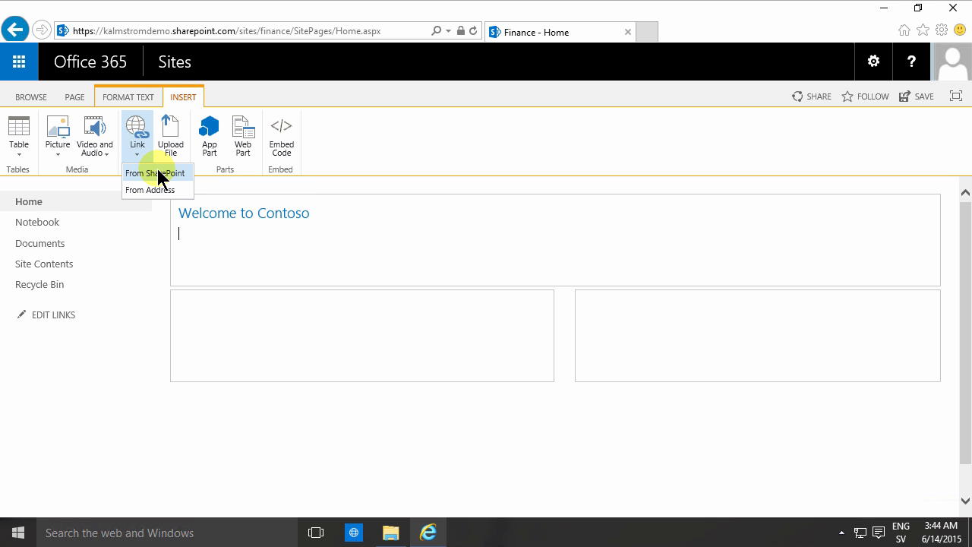
{"action": "mouse_move", "coordinate": [152, 190]}
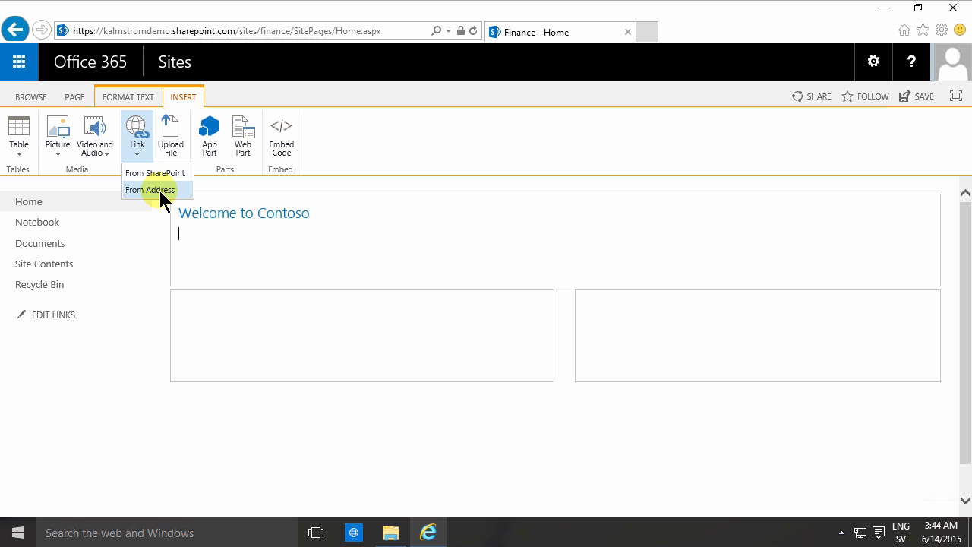
{"action": "mouse_move", "coordinate": [155, 174]}
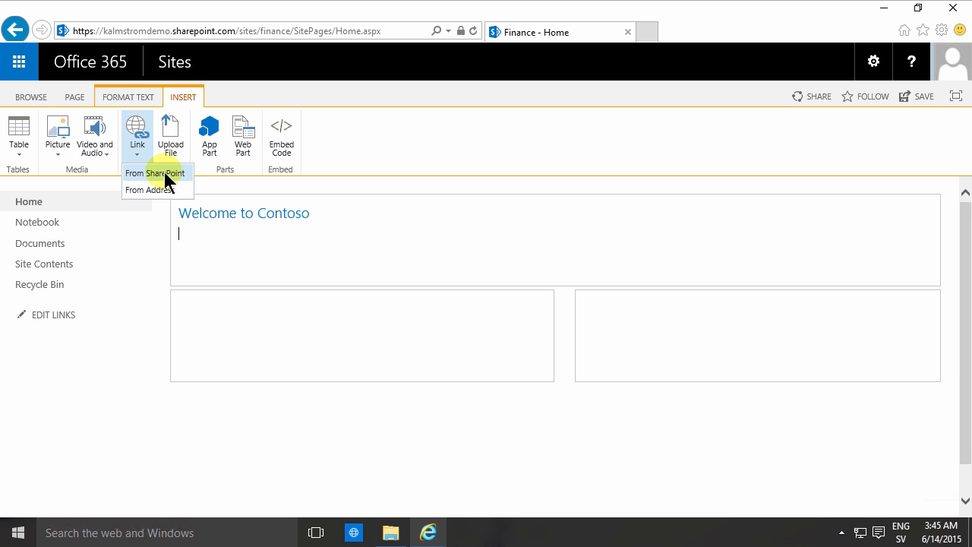
Insert a link to ClickableLinks.pptx from Documents via the Select an Asset dialog
{"action": "left_click", "coordinate": [155, 174]}
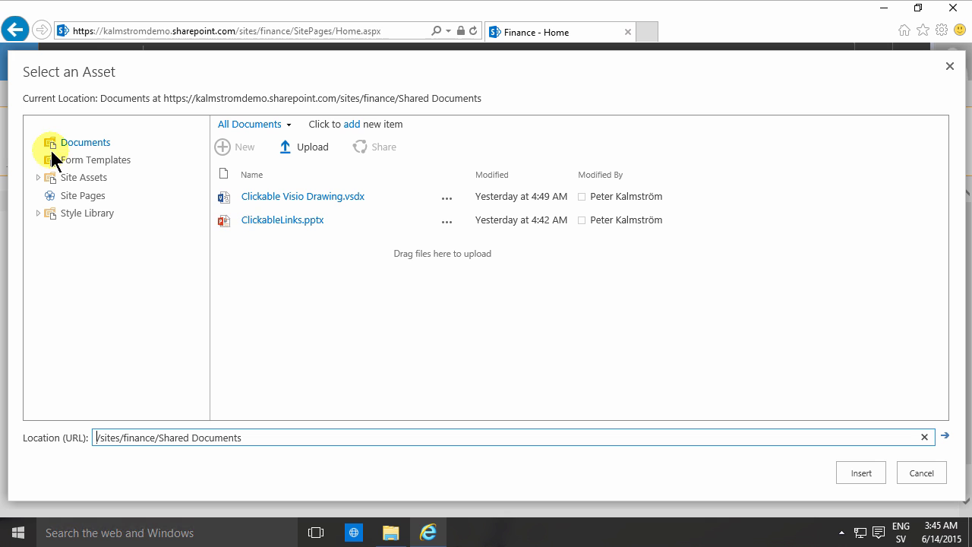
{"action": "mouse_move", "coordinate": [100, 125]}
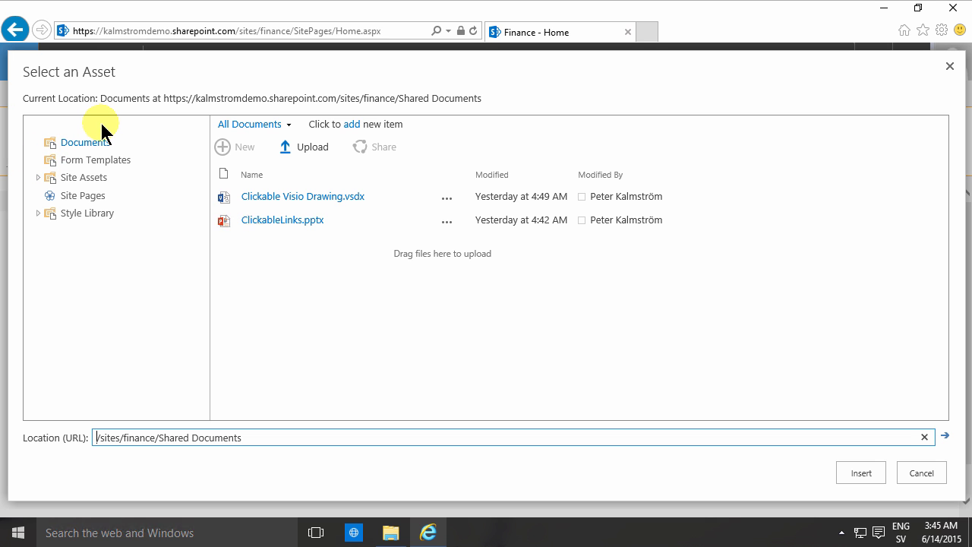
{"action": "mouse_move", "coordinate": [325, 127]}
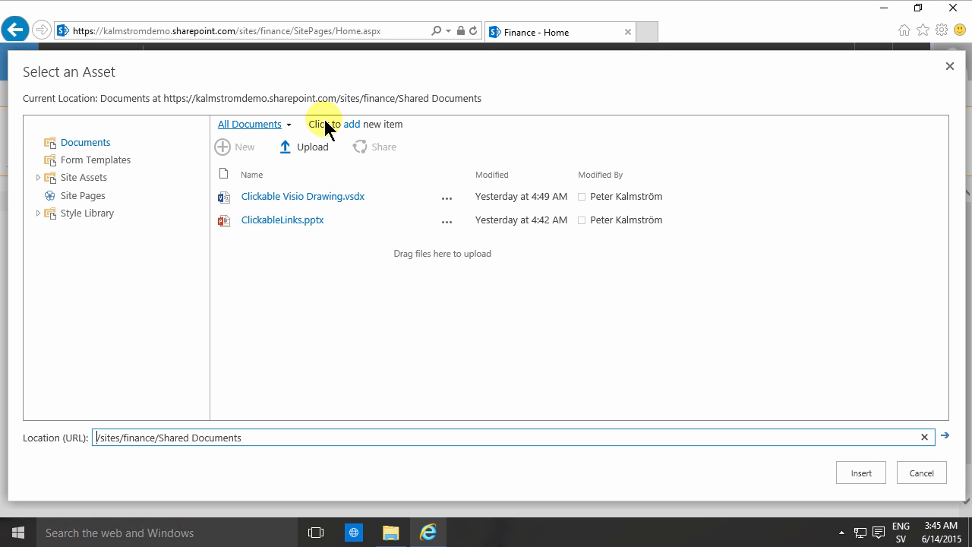
{"action": "mouse_move", "coordinate": [258, 443]}
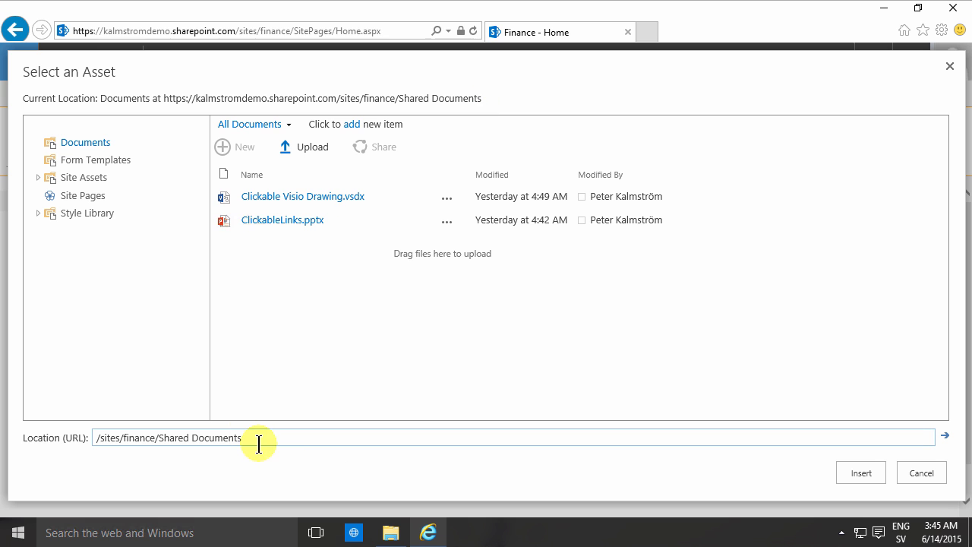
{"action": "mouse_move", "coordinate": [176, 181]}
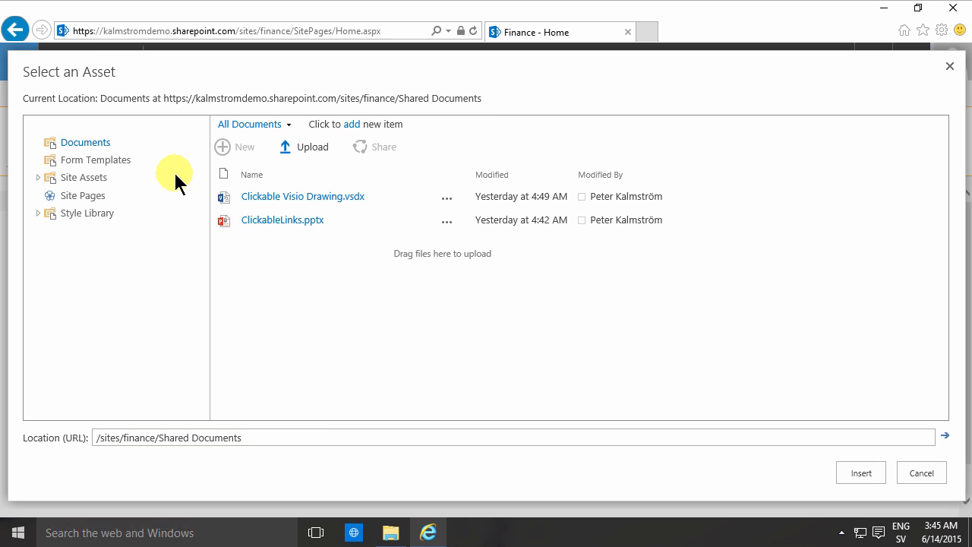
{"action": "mouse_move", "coordinate": [49, 215]}
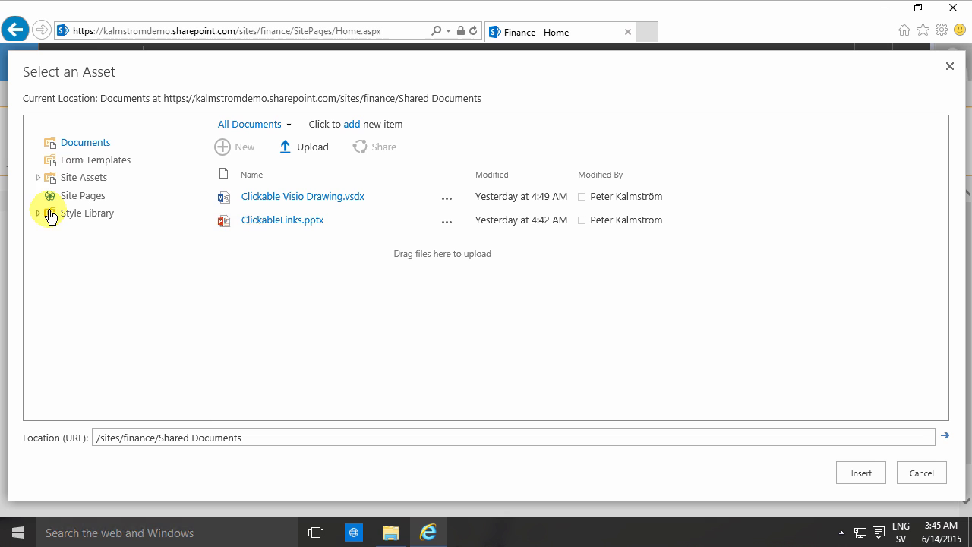
{"action": "left_click", "coordinate": [282, 218]}
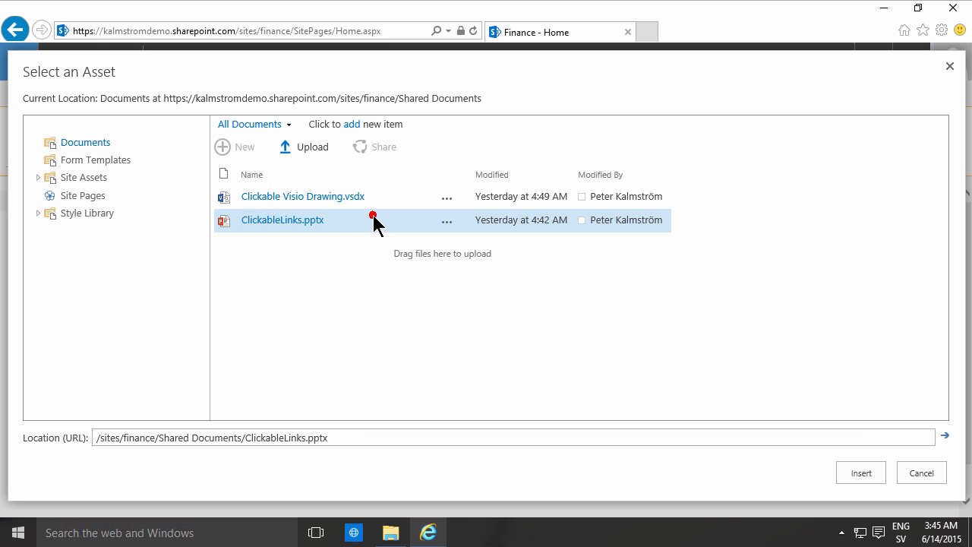
{"action": "mouse_move", "coordinate": [155, 195]}
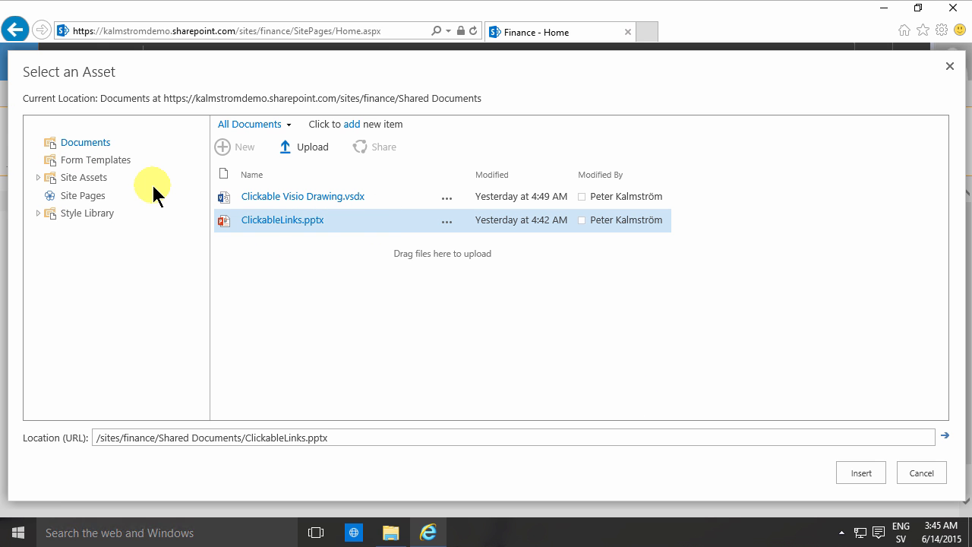
{"action": "mouse_move", "coordinate": [920, 472]}
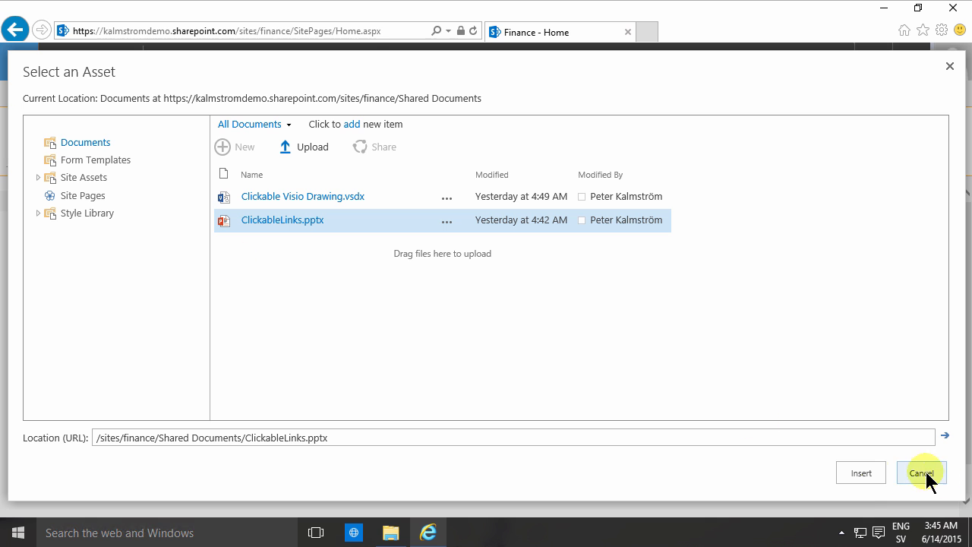
{"action": "mouse_move", "coordinate": [861, 473]}
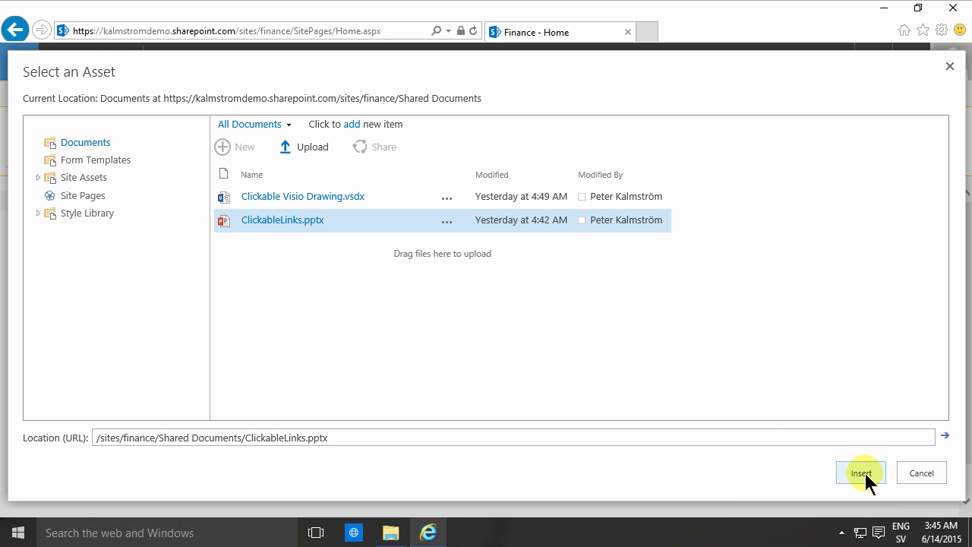
{"action": "left_click", "coordinate": [860, 472]}
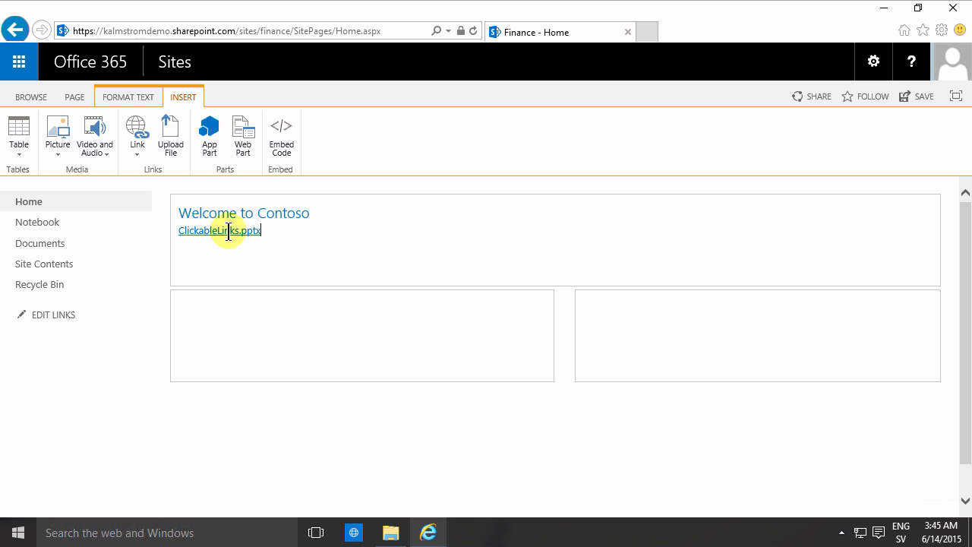
Add a From Address web link with display text 'Tips section' on the line below the file link
{"action": "left_click", "coordinate": [219, 230]}
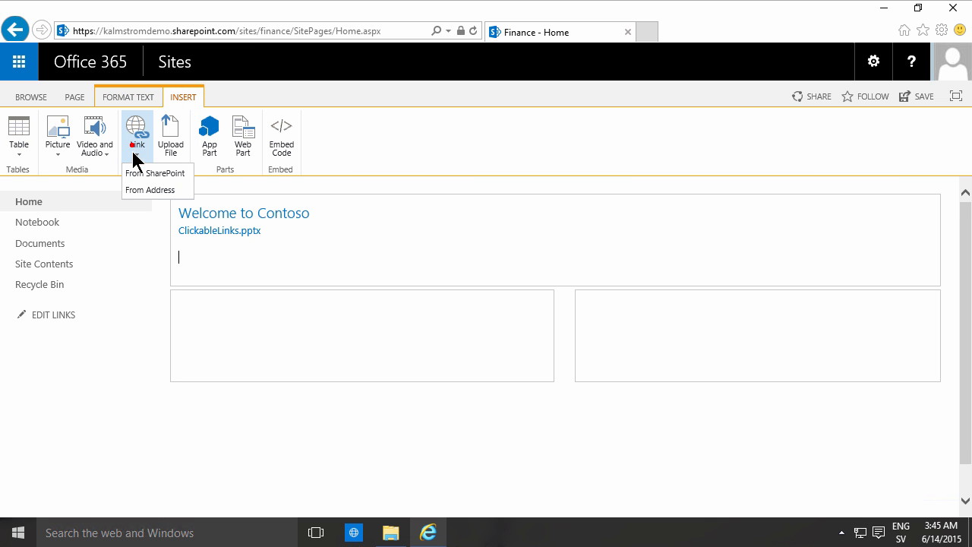
{"action": "left_click", "coordinate": [151, 190]}
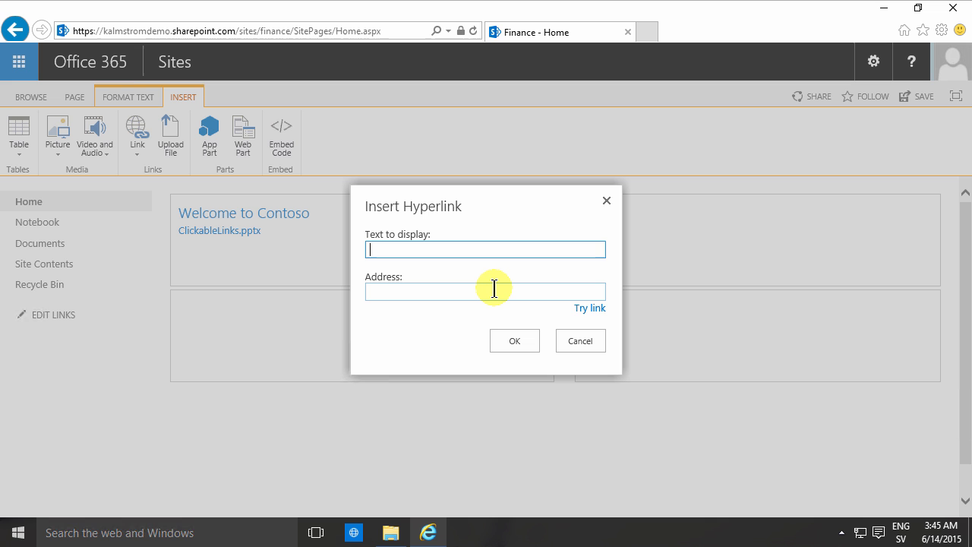
{"action": "type", "text": "Tips section"}
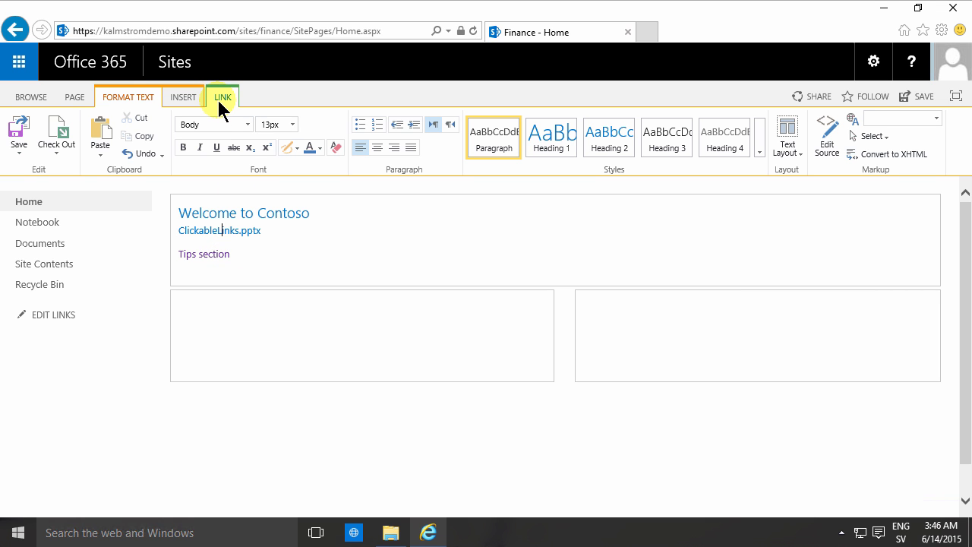
Set the ClickableLinks.pptx link to Open in new tab and Display Icon
{"action": "left_click", "coordinate": [222, 97]}
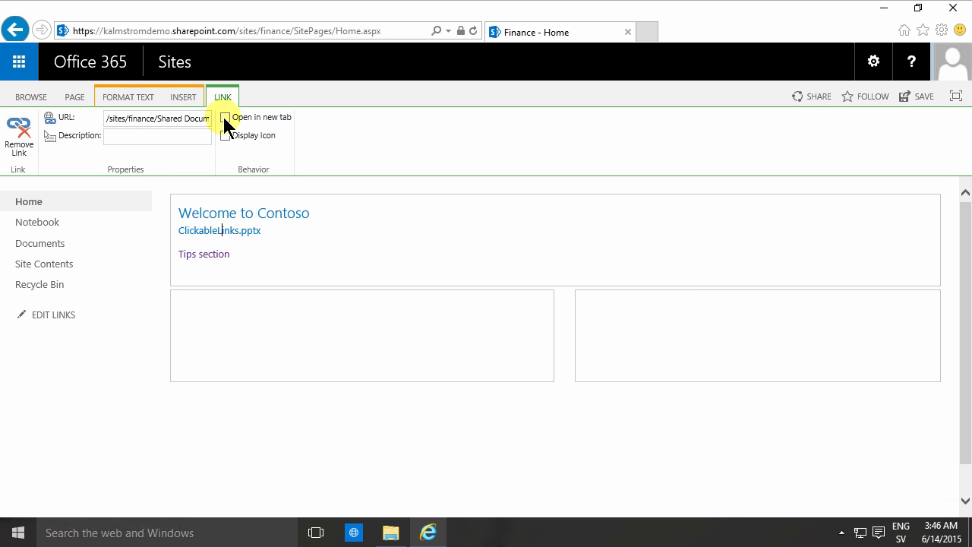
{"action": "left_click", "coordinate": [225, 117]}
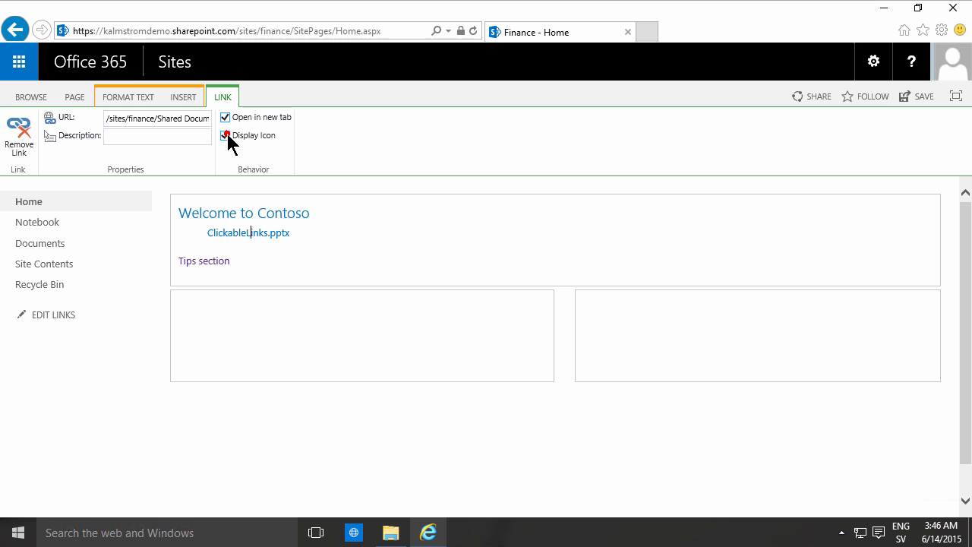
{"action": "left_click", "coordinate": [224, 133]}
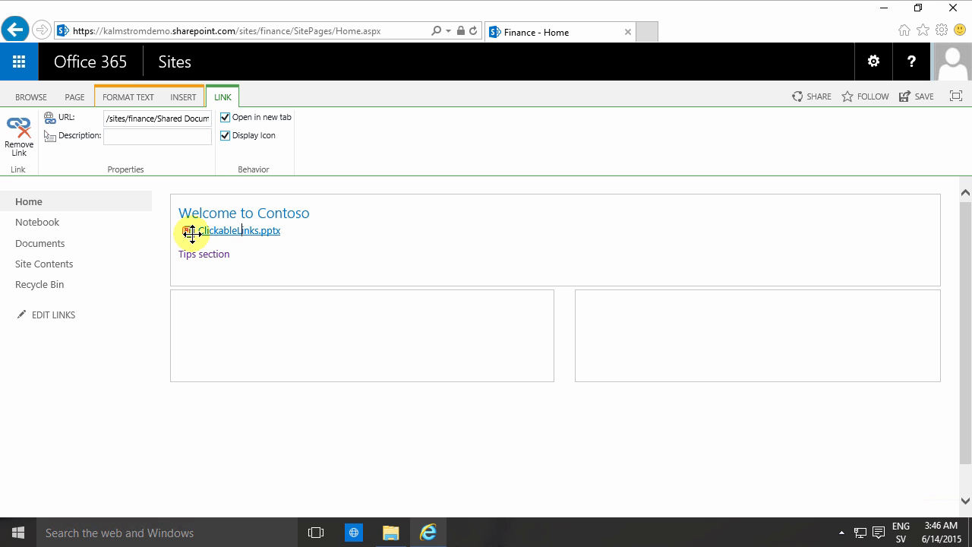
{"action": "mouse_move", "coordinate": [188, 234]}
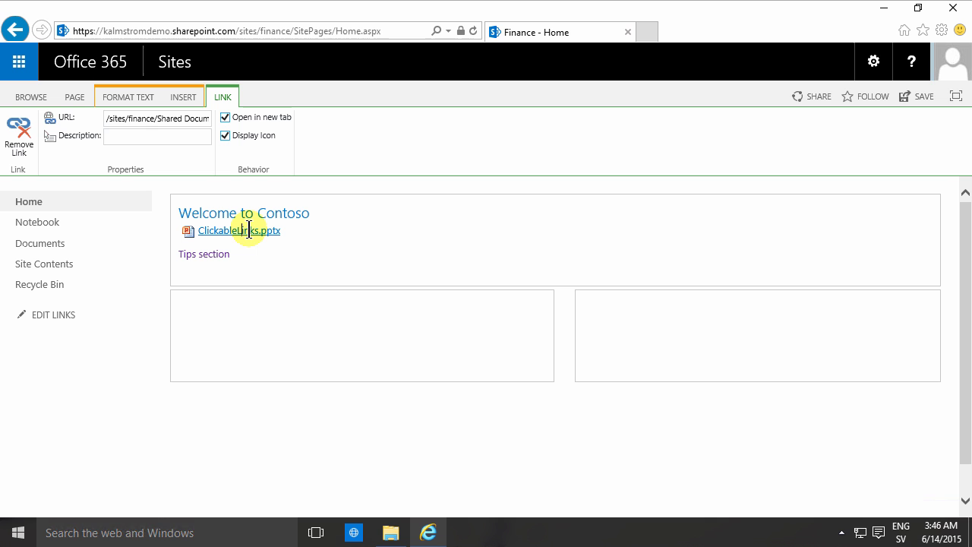
Set the Tips section link to Open in new tab, leaving Display Icon unticked after trying it
{"action": "left_click", "coordinate": [203, 254]}
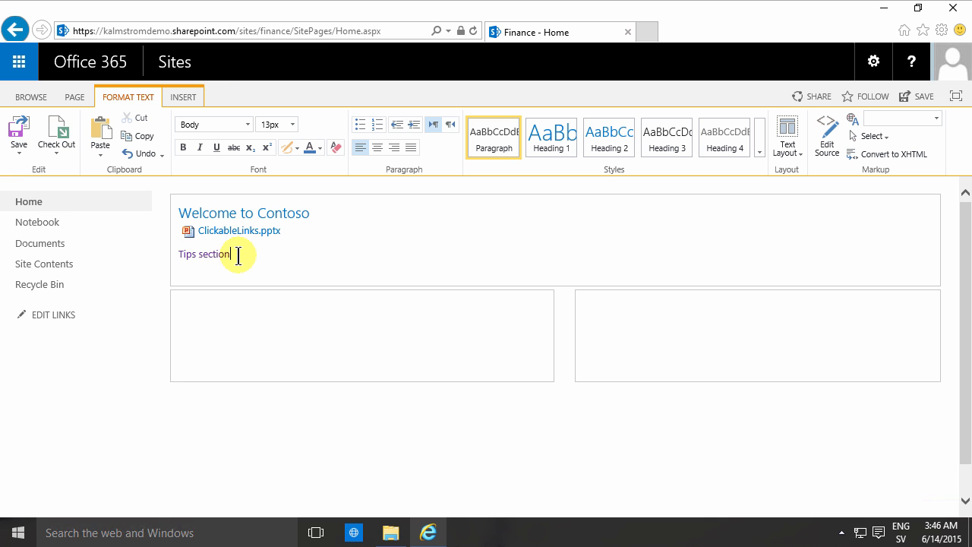
{"action": "left_click", "coordinate": [240, 231]}
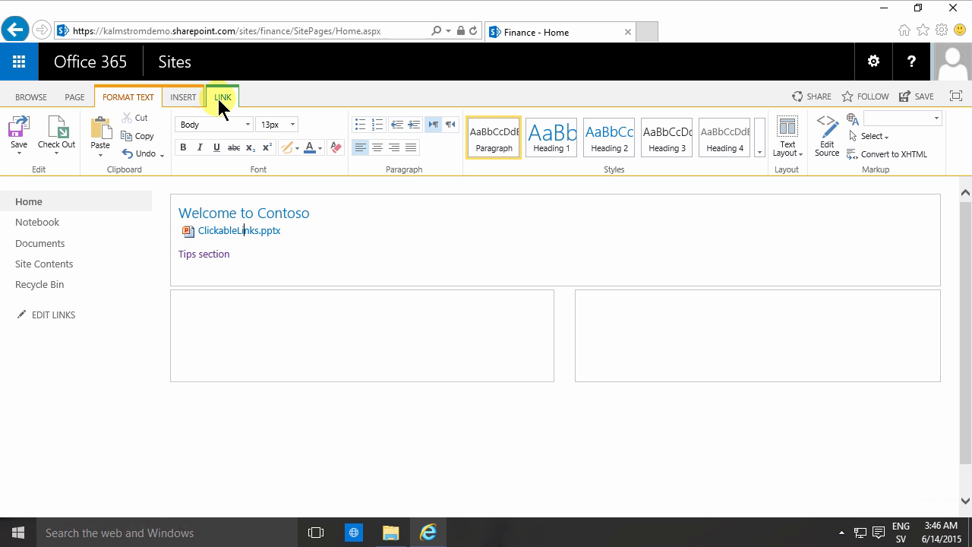
{"action": "left_click", "coordinate": [222, 97]}
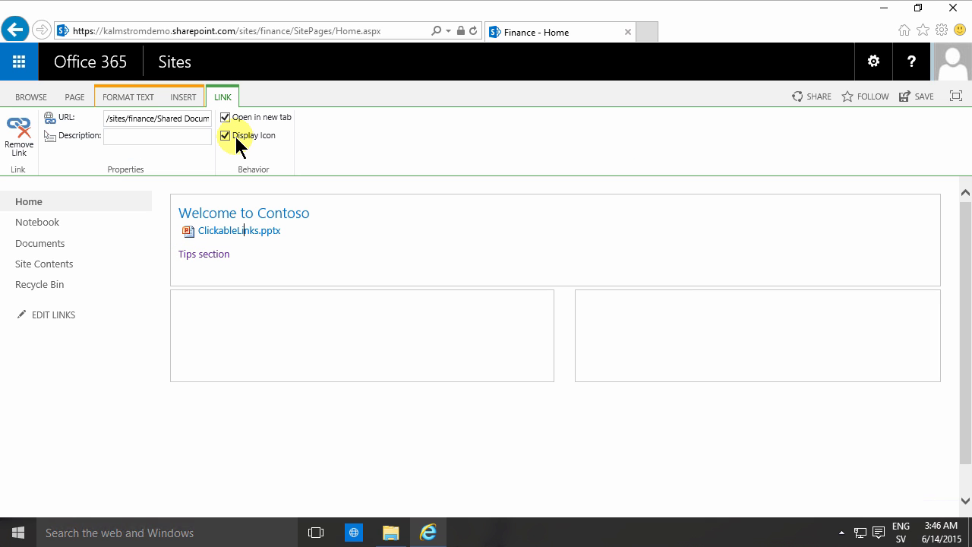
{"action": "left_click", "coordinate": [204, 253]}
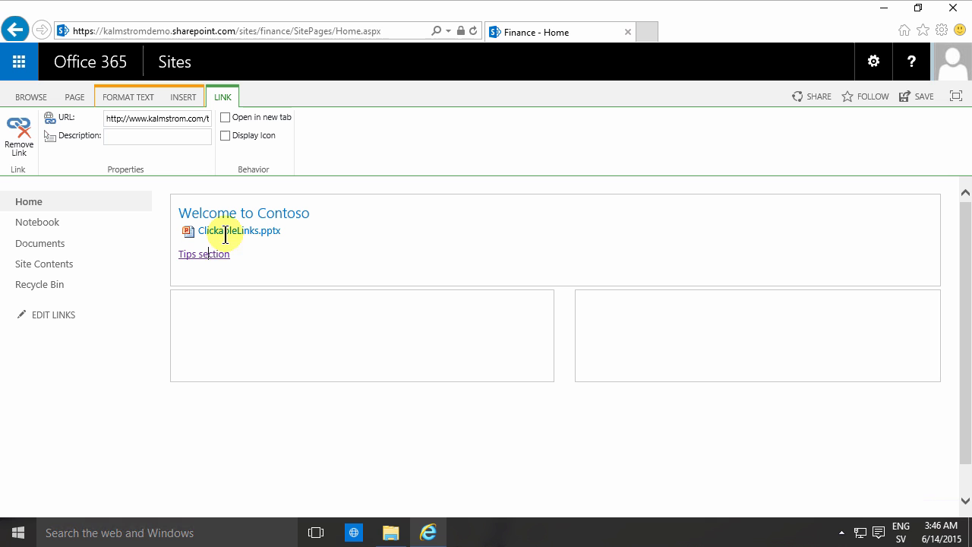
{"action": "left_click", "coordinate": [224, 135]}
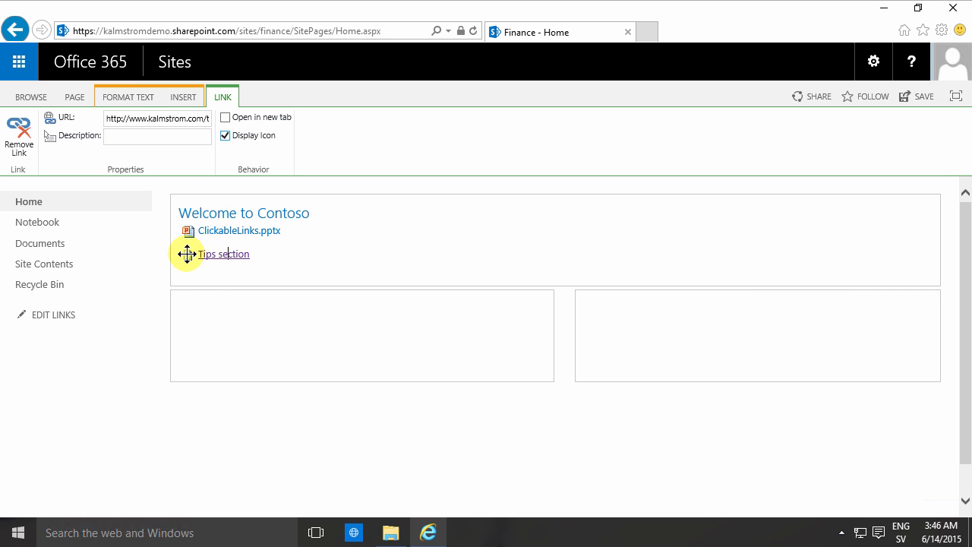
{"action": "mouse_move", "coordinate": [225, 261]}
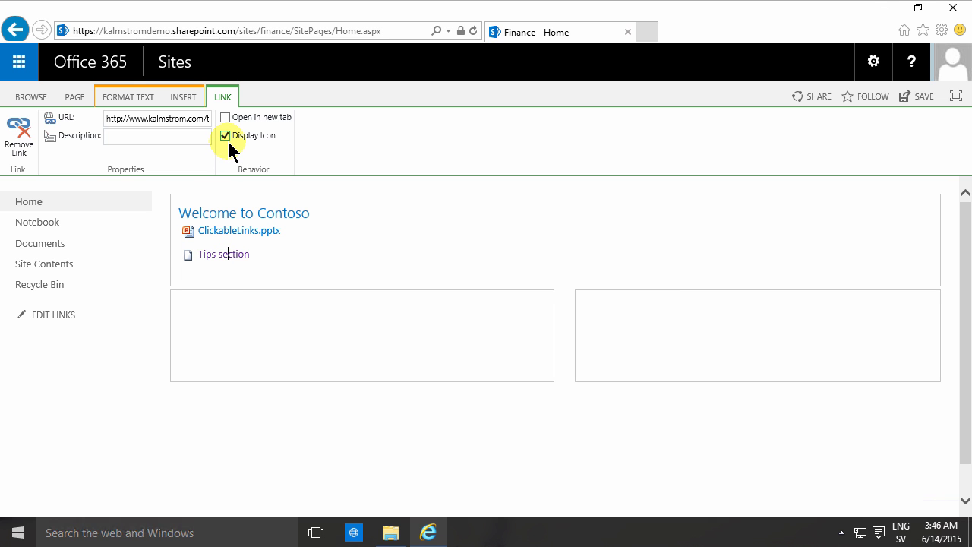
{"action": "left_click", "coordinate": [224, 135]}
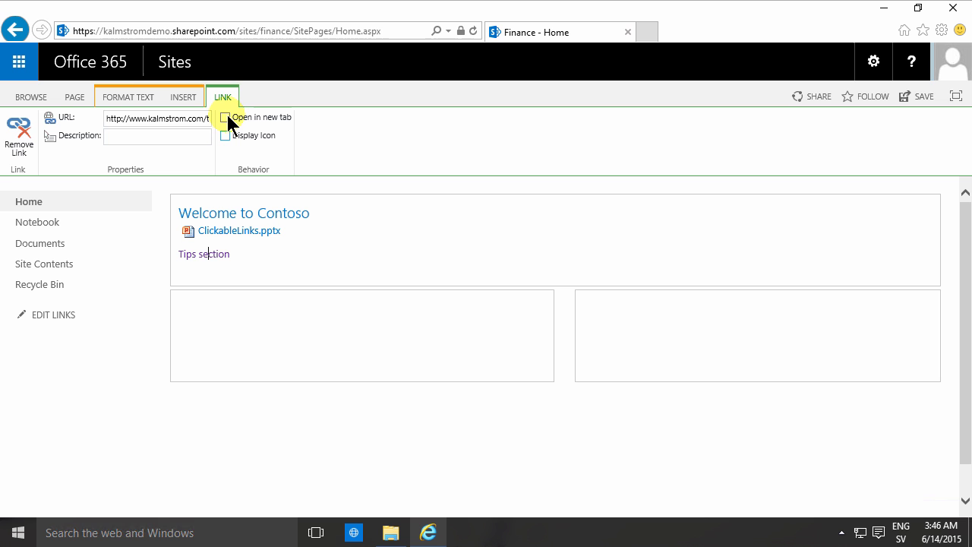
{"action": "mouse_move", "coordinate": [224, 117]}
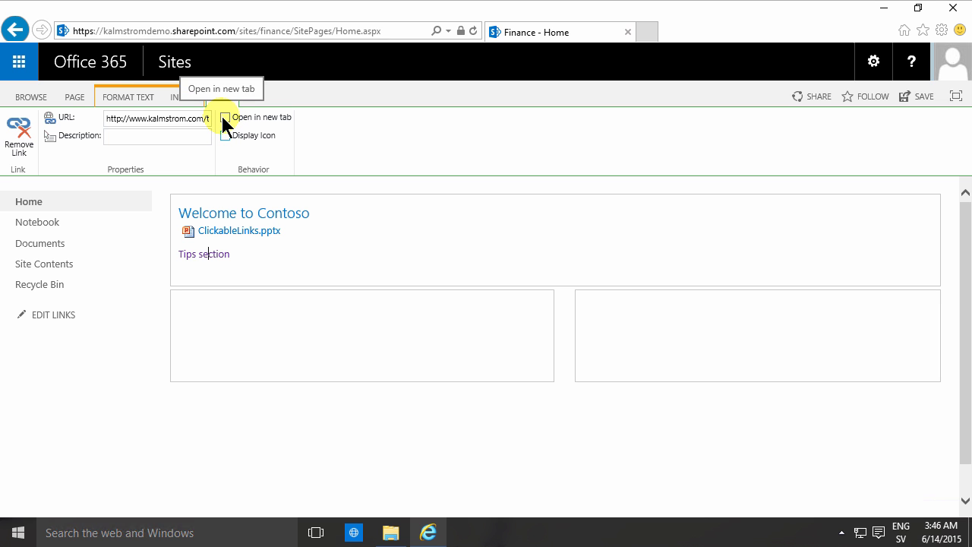
{"action": "left_click", "coordinate": [224, 117]}
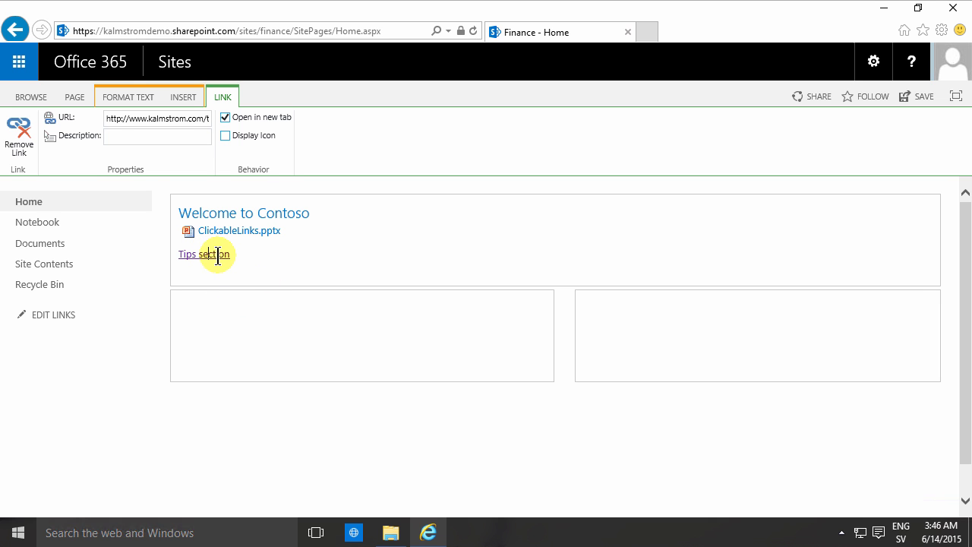
Enter 'More tips' as the Description for the Tips section link
{"action": "left_click", "coordinate": [158, 137]}
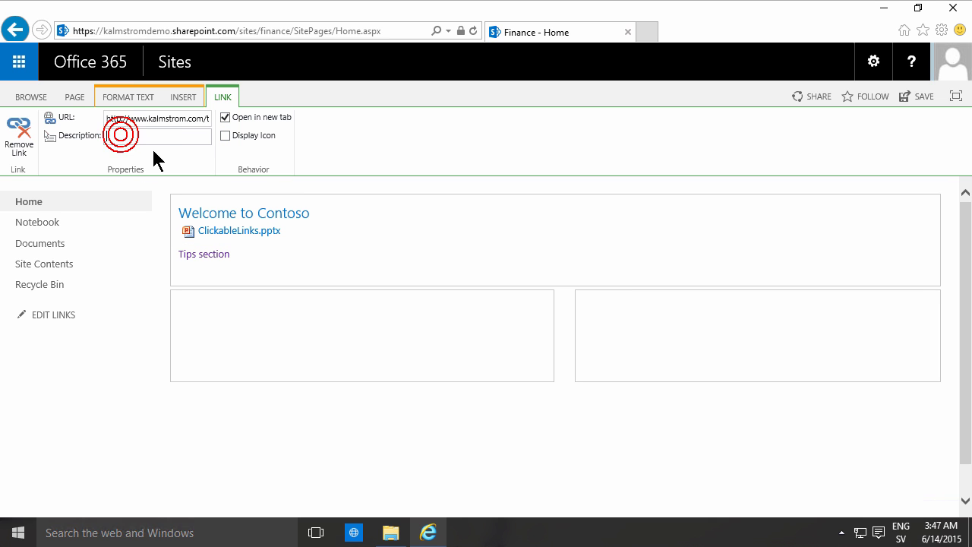
{"action": "type", "text": "More tips"}
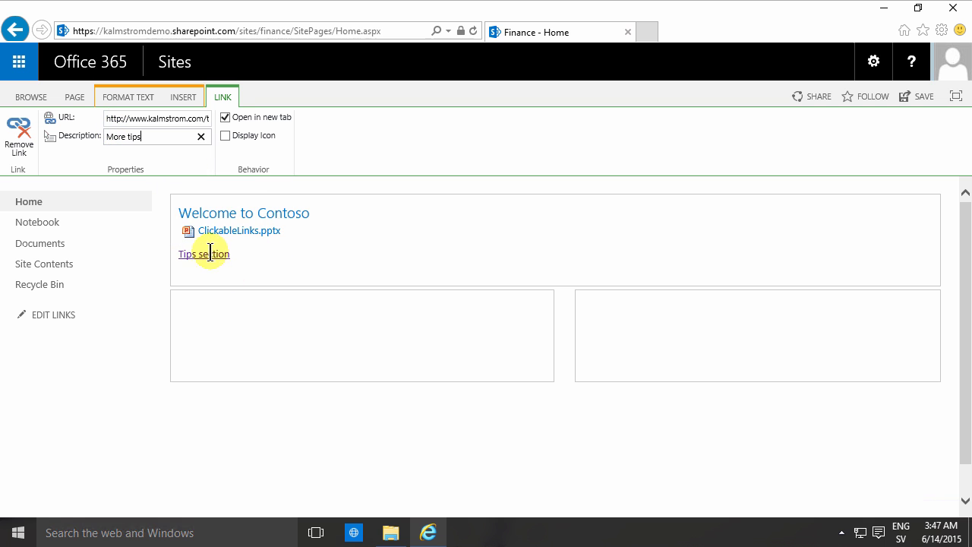
{"action": "mouse_move", "coordinate": [136, 135]}
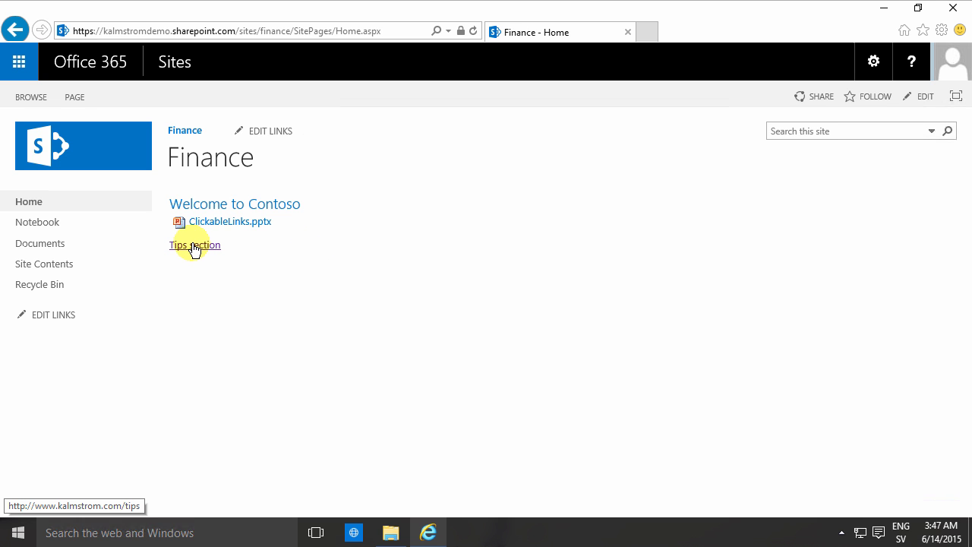
{"action": "mouse_move", "coordinate": [194, 245]}
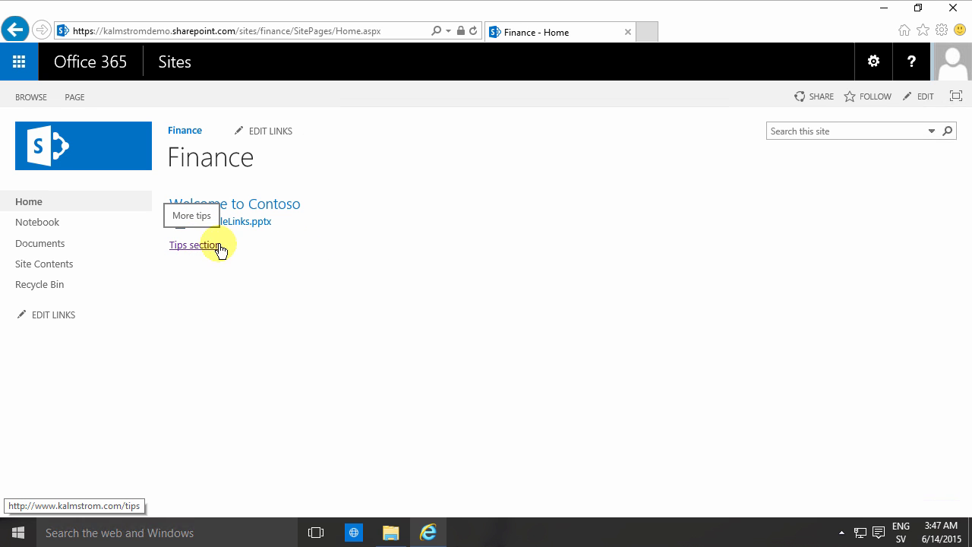
{"action": "mouse_move", "coordinate": [244, 225]}
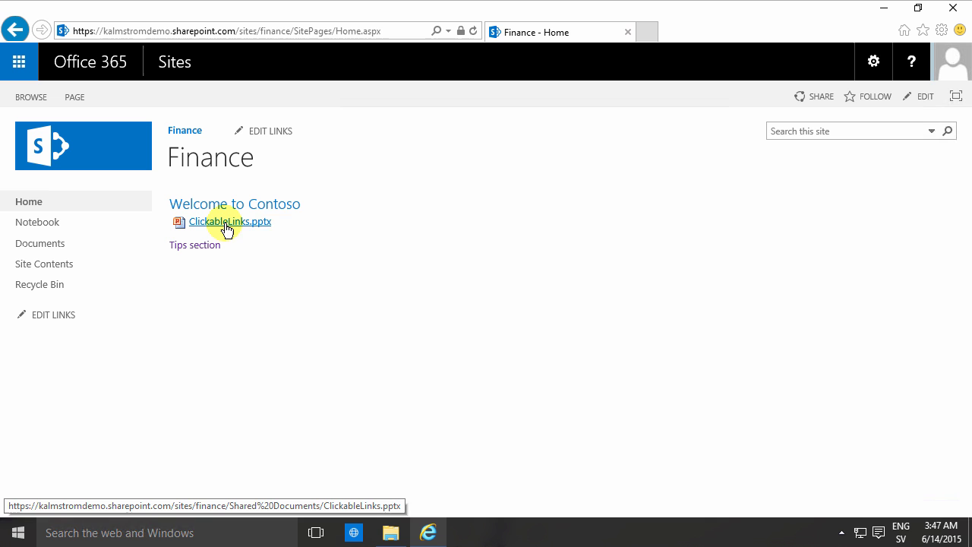
{"action": "mouse_move", "coordinate": [234, 228]}
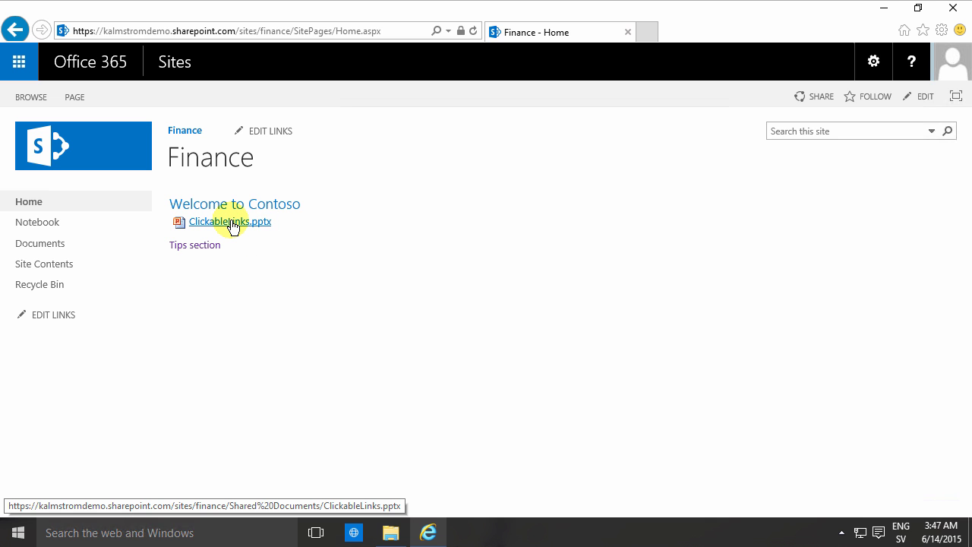
{"action": "mouse_move", "coordinate": [195, 245]}
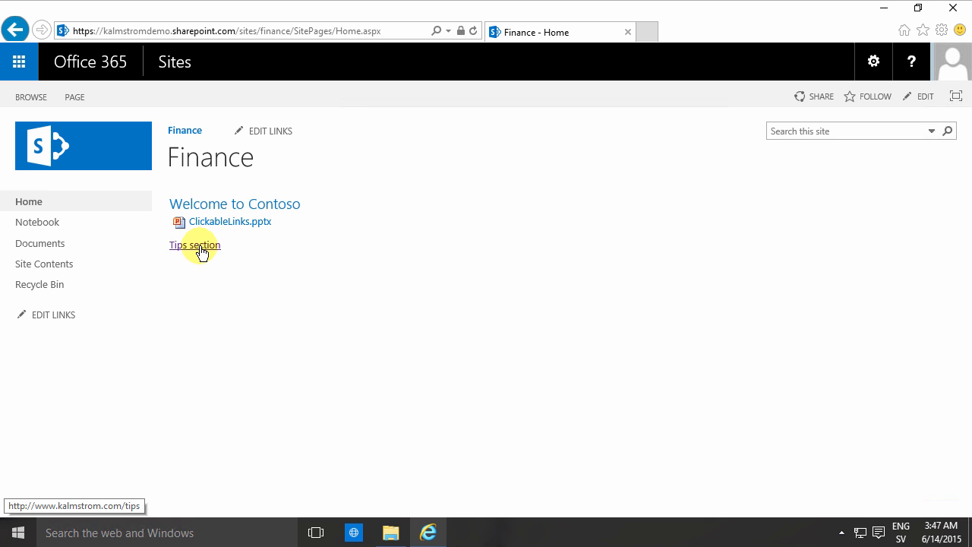
{"action": "mouse_move", "coordinate": [195, 245]}
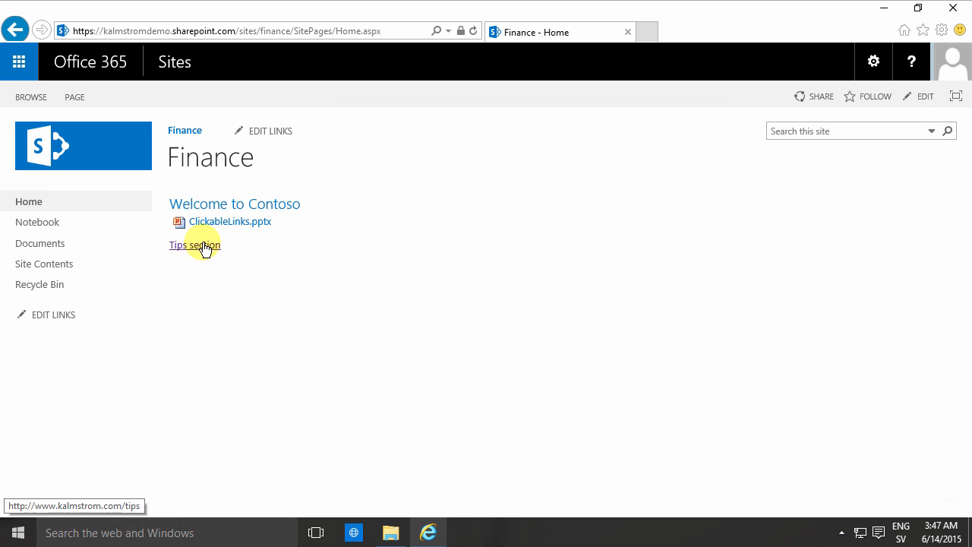
Follow the Tips section link on the saved page to check it opens in a new tab
{"action": "left_click", "coordinate": [19, 61]}
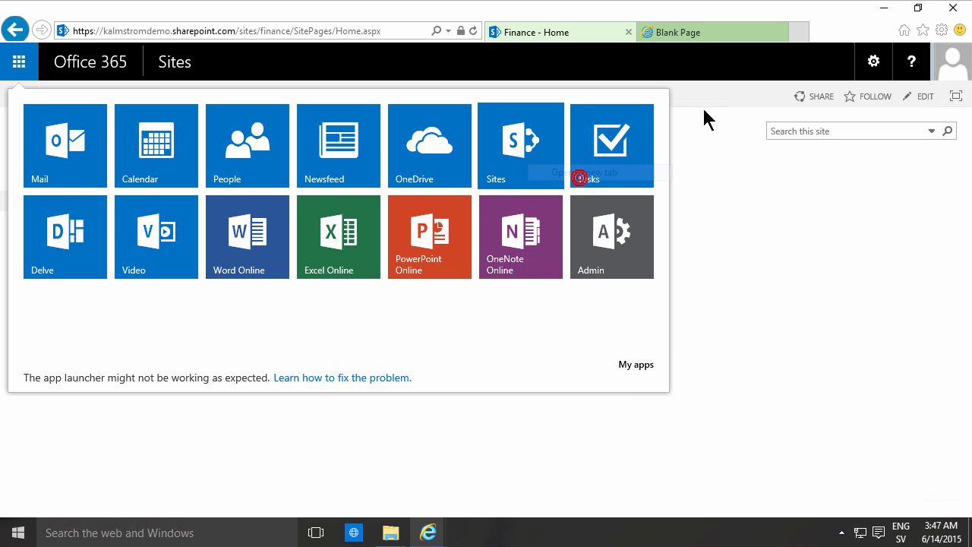
Go to the 2016 Kick Off site and copy the shortcut of its Pics library from the Quick Launch
{"action": "left_click", "coordinate": [519, 145]}
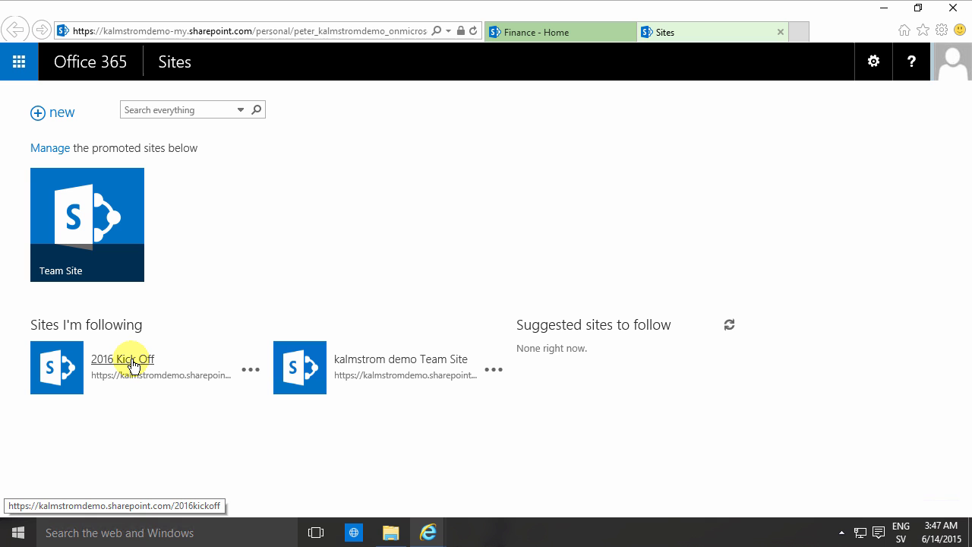
{"action": "left_click", "coordinate": [121, 358]}
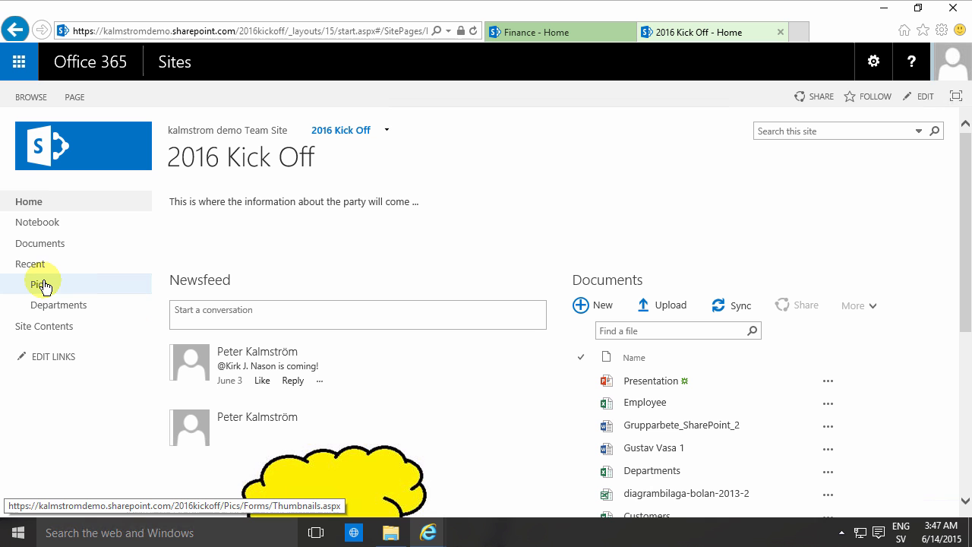
{"action": "right_click", "coordinate": [39, 284]}
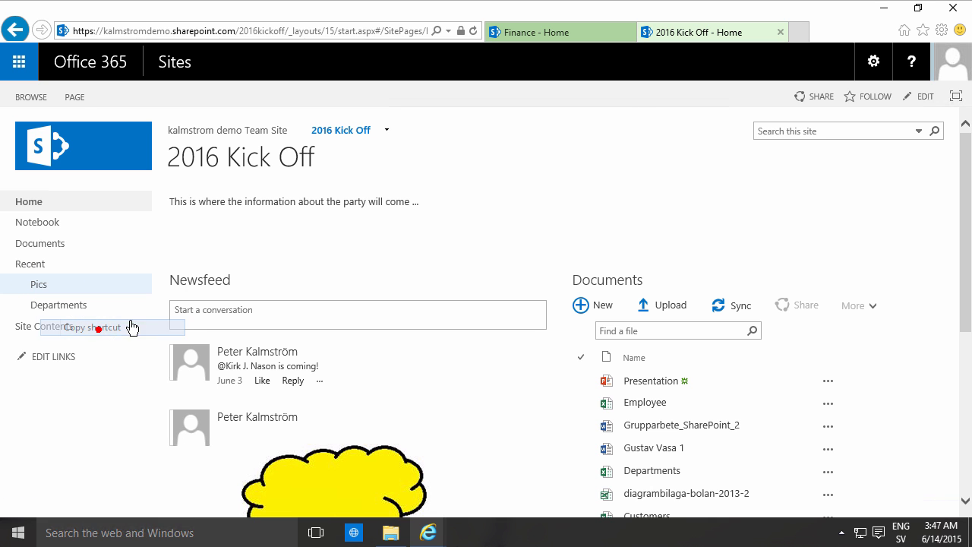
{"action": "left_click", "coordinate": [18, 61]}
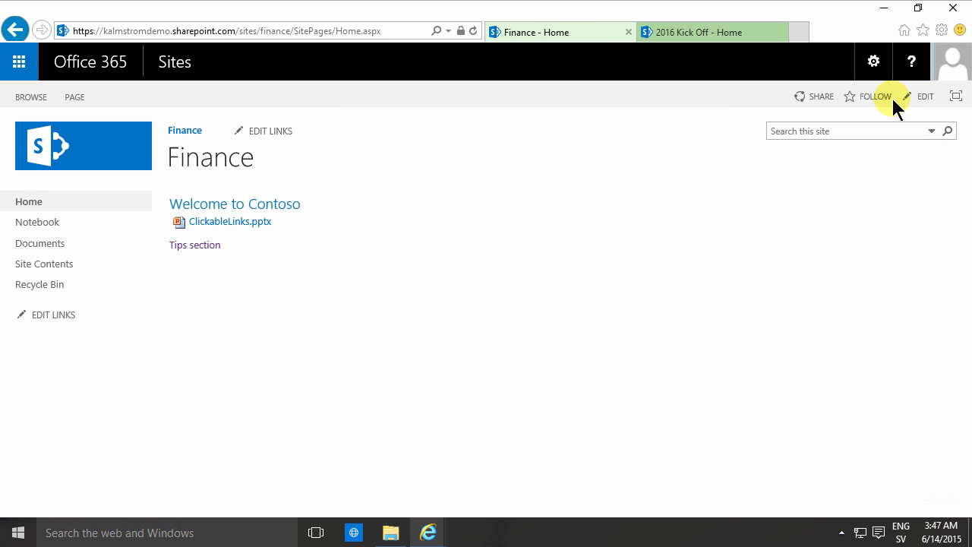
Edit the Finance home page again with the cursor on the line below Tips section
{"action": "left_click", "coordinate": [925, 95]}
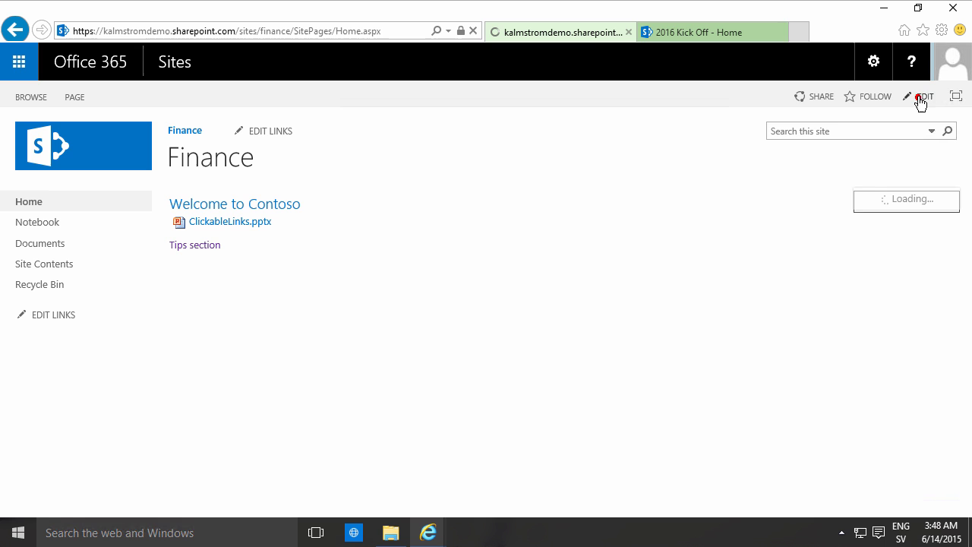
{"action": "left_click", "coordinate": [923, 97]}
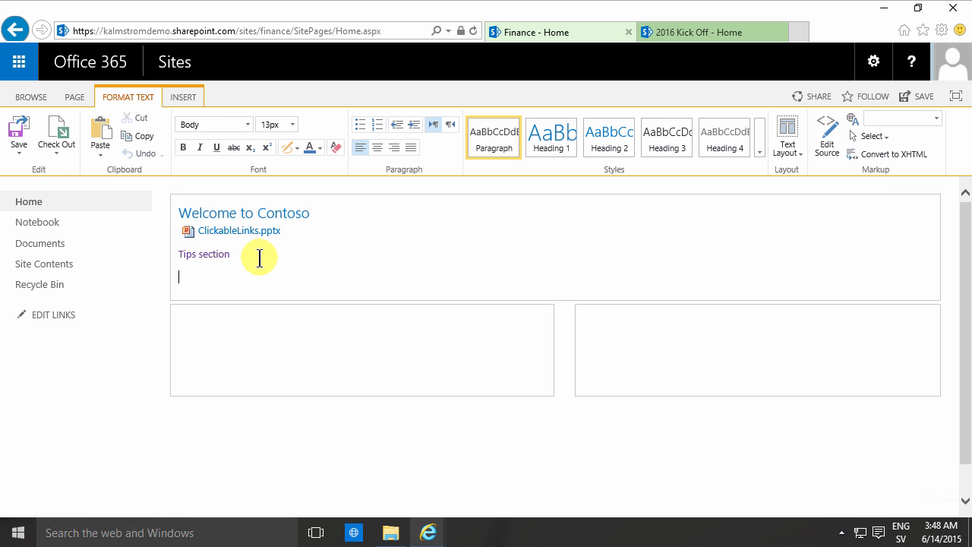
{"action": "left_click", "coordinate": [182, 98]}
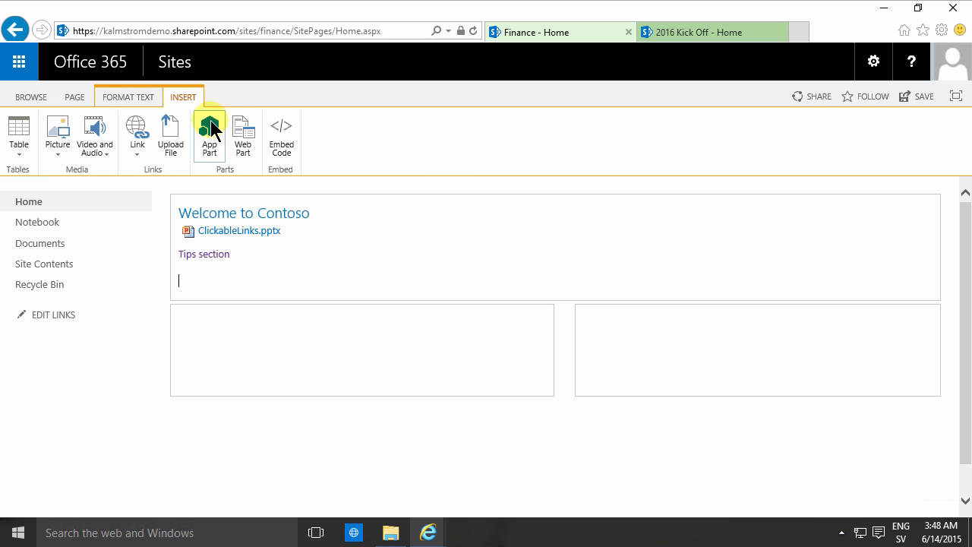
Add a From Address link with the pasted Pics library address and display text 'Pics'
{"action": "left_click", "coordinate": [136, 137]}
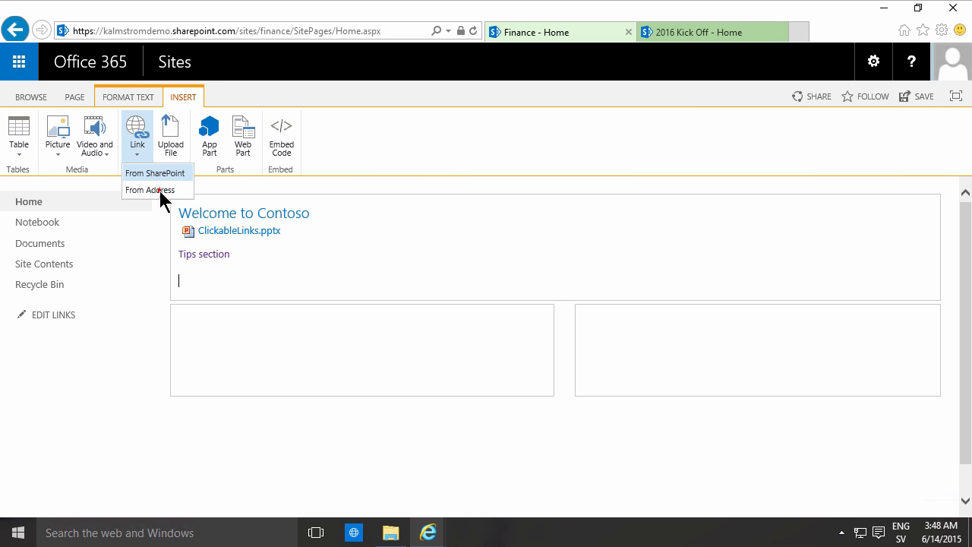
{"action": "left_click", "coordinate": [149, 190]}
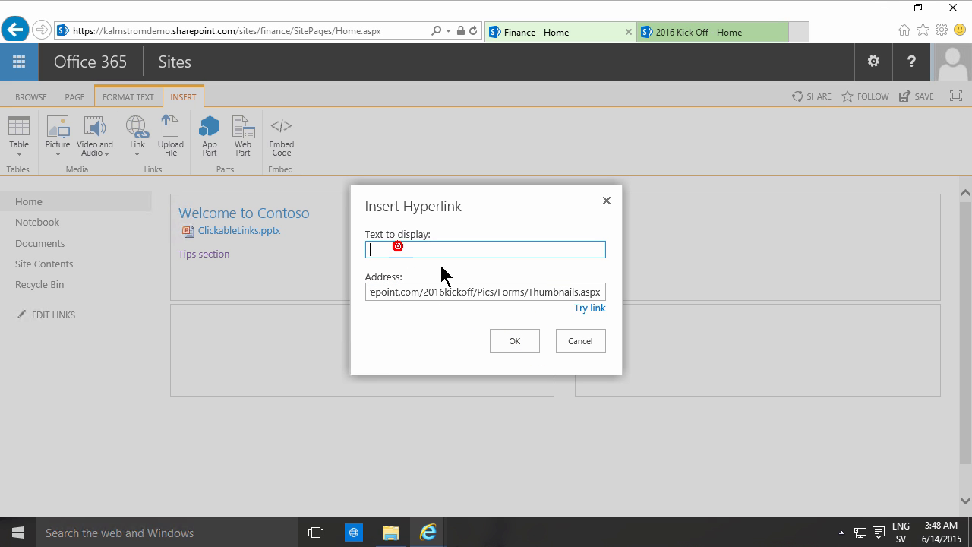
{"action": "left_click", "coordinate": [514, 341]}
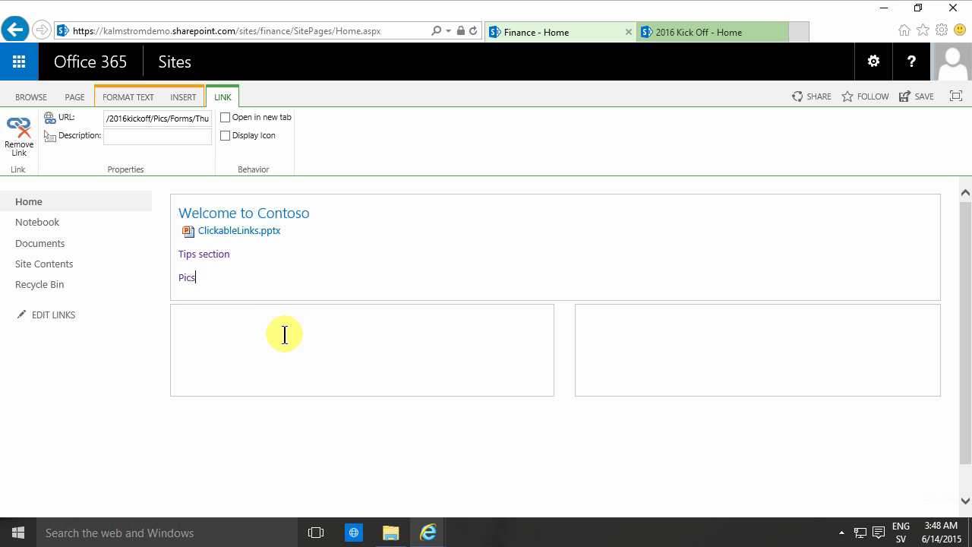
{"action": "mouse_move", "coordinate": [243, 309]}
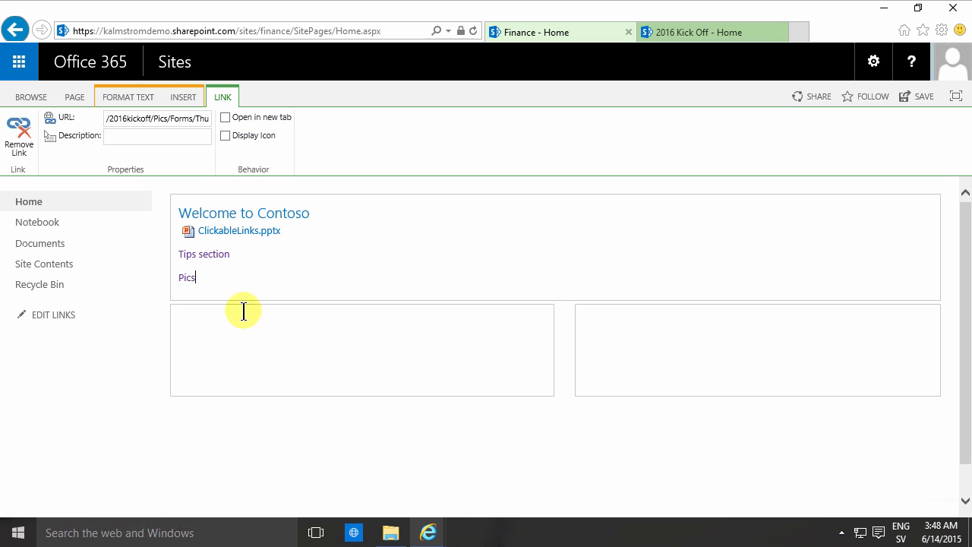
Save the Finance home page from the Page ribbon
{"action": "left_click", "coordinate": [73, 97]}
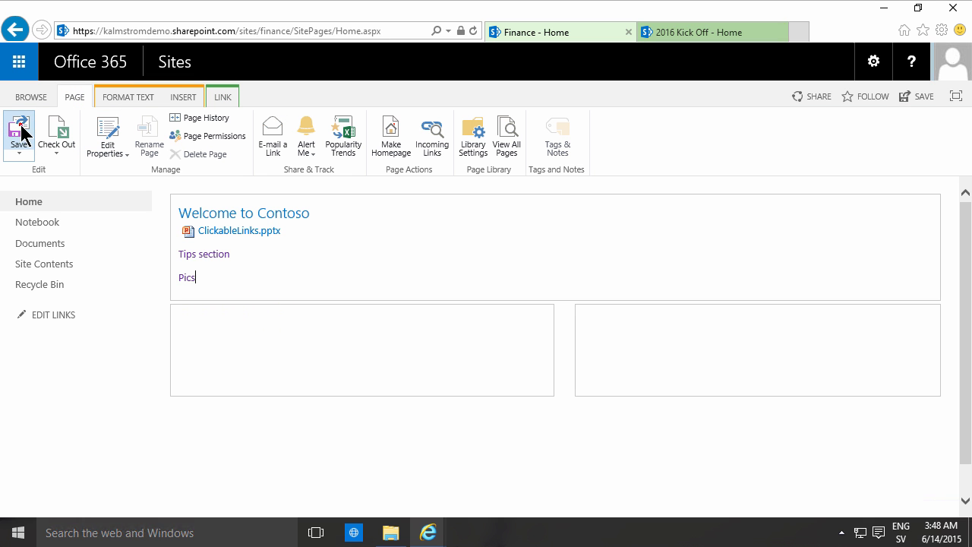
{"action": "left_click", "coordinate": [19, 134]}
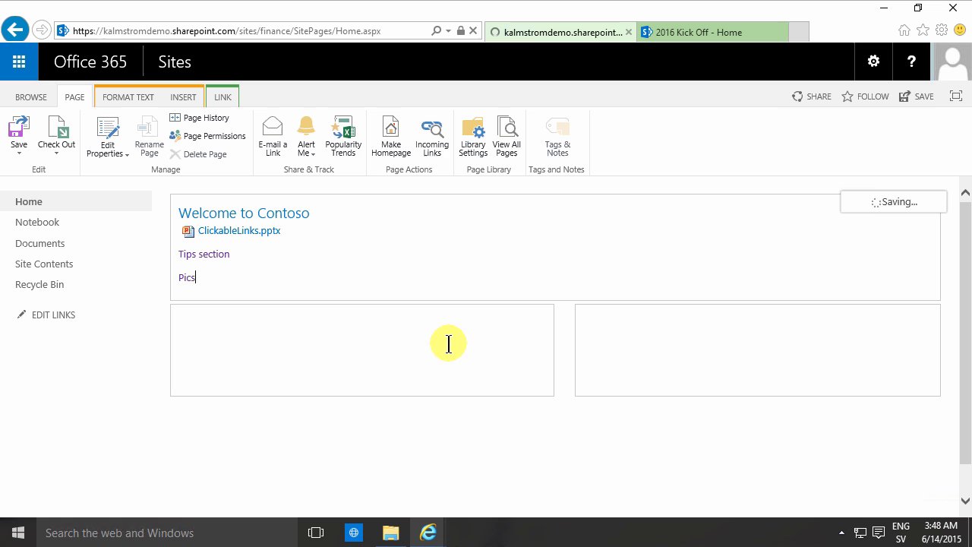